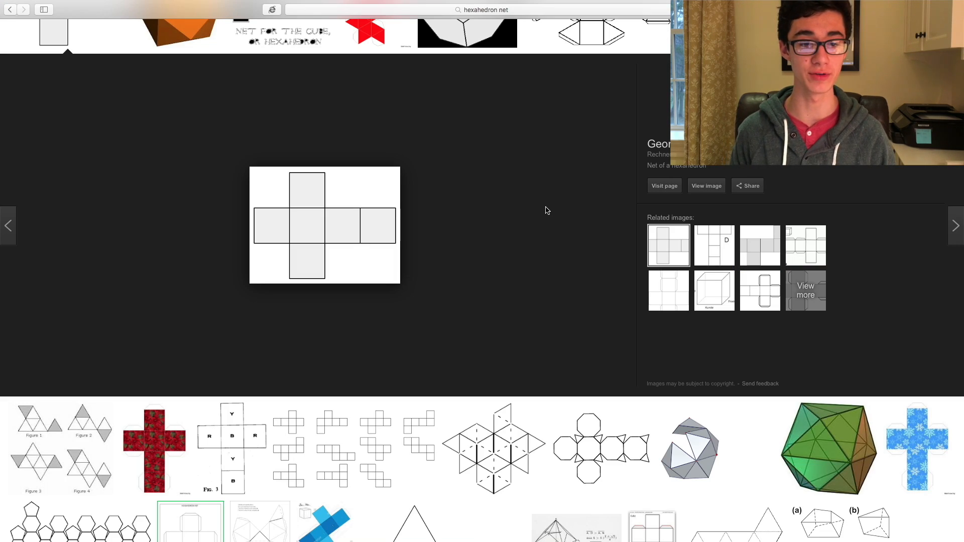
mouse_move(474, 203)
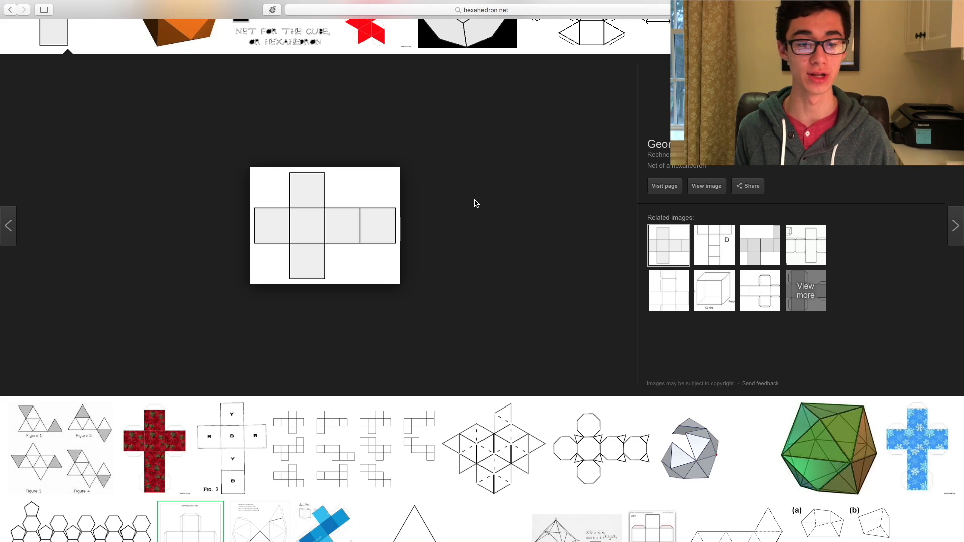
mouse_move(389, 460)
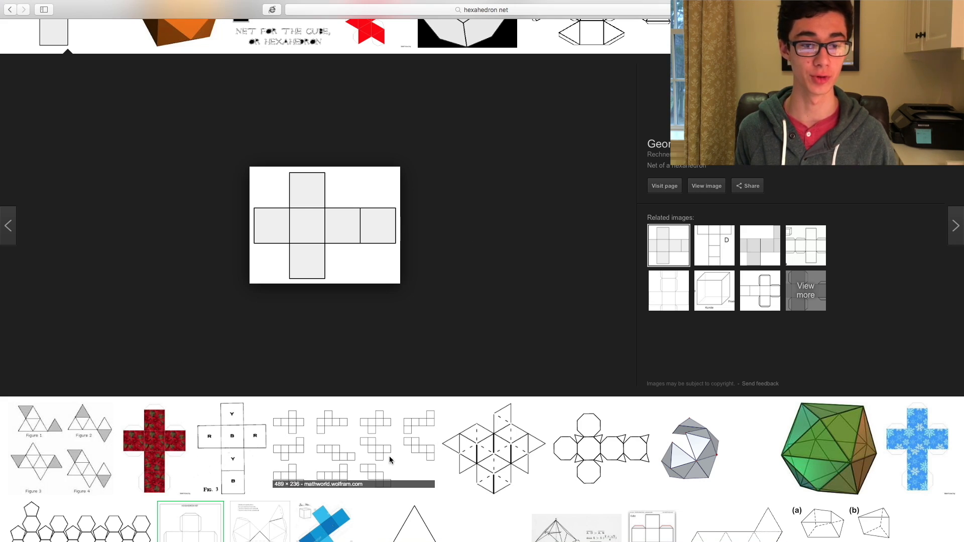
- Reach the Wikipedia Cube article's images of the dual octahedron and the unfolded cube net
left_click(353, 447)
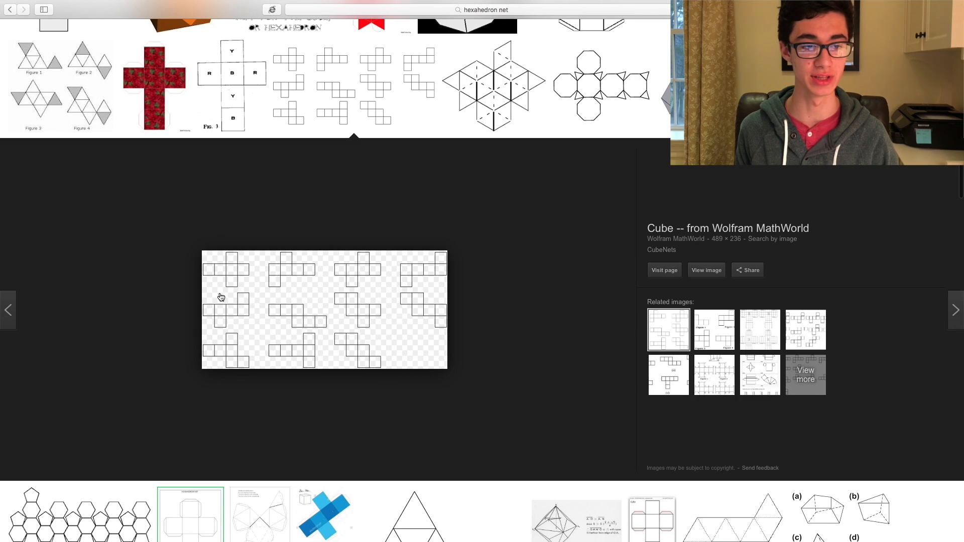
mouse_move(214, 277)
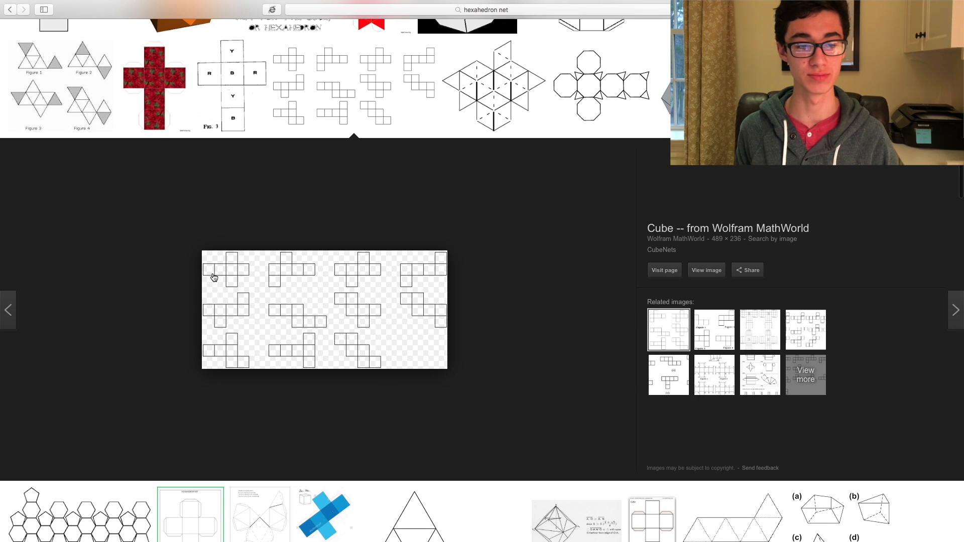
mouse_move(384, 341)
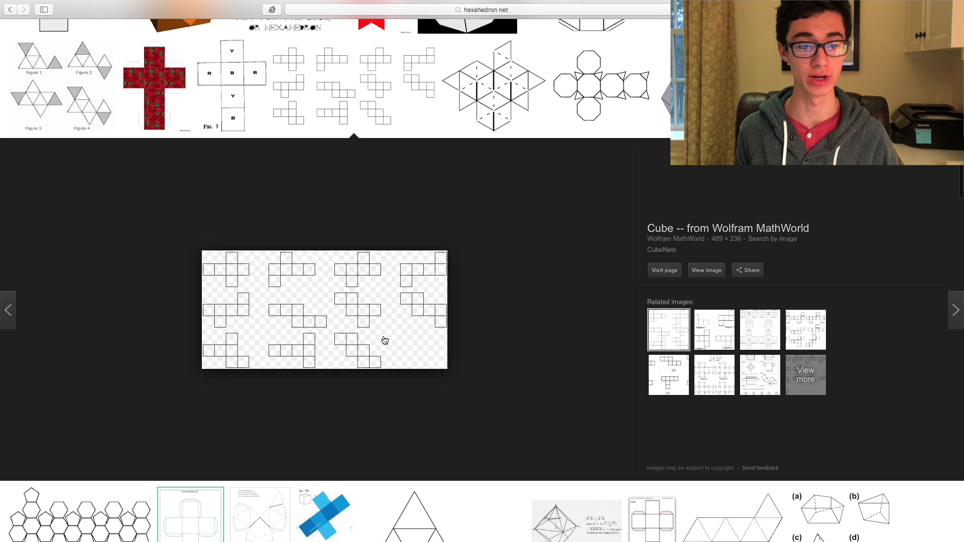
mouse_move(348, 255)
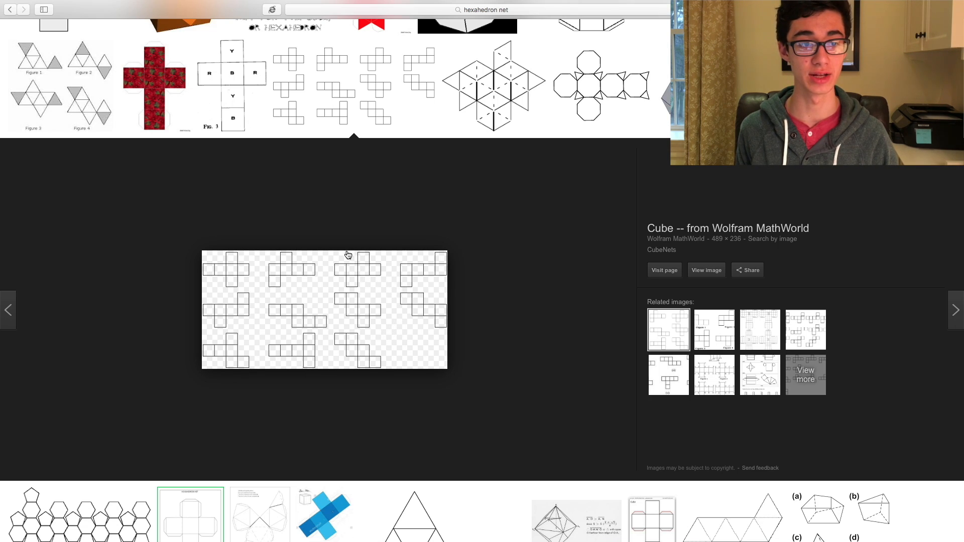
mouse_move(322, 109)
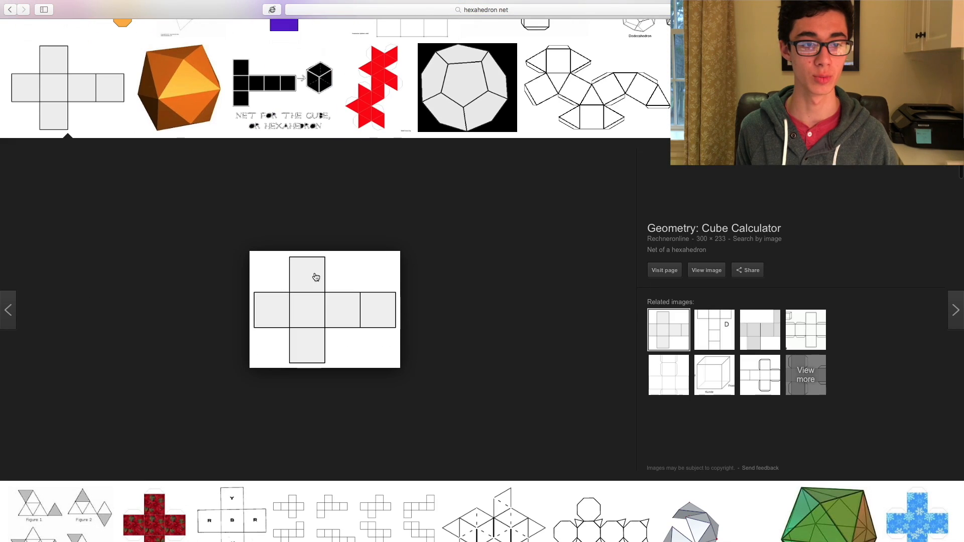
mouse_move(511, 282)
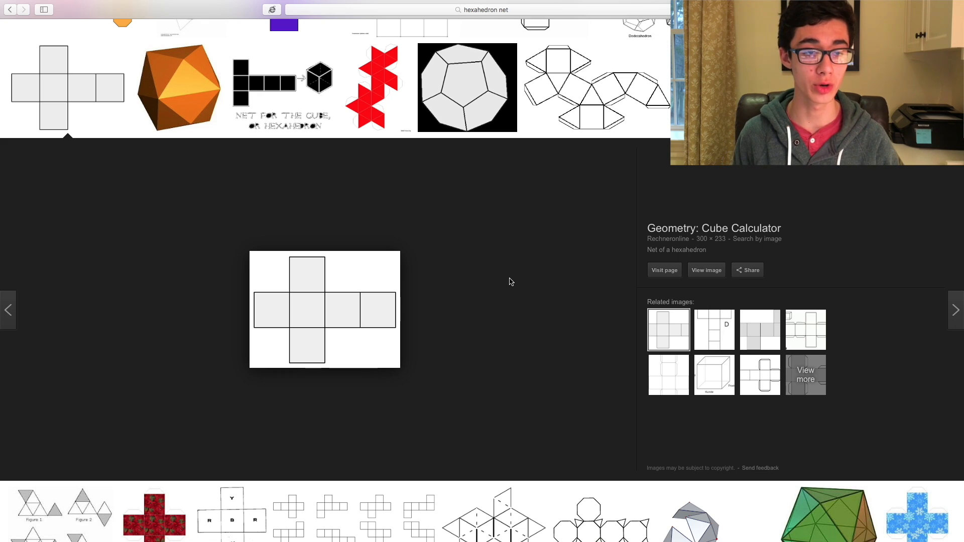
mouse_move(422, 257)
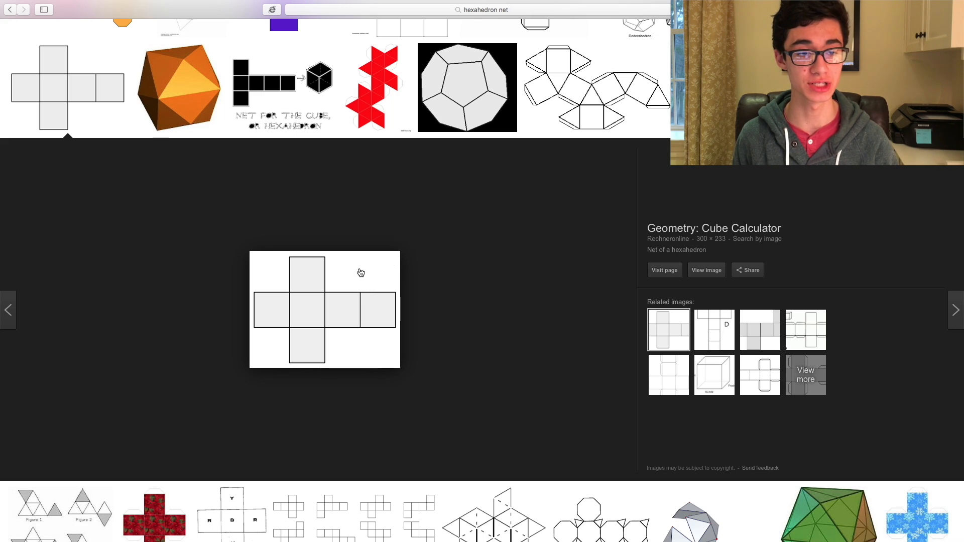
mouse_move(339, 272)
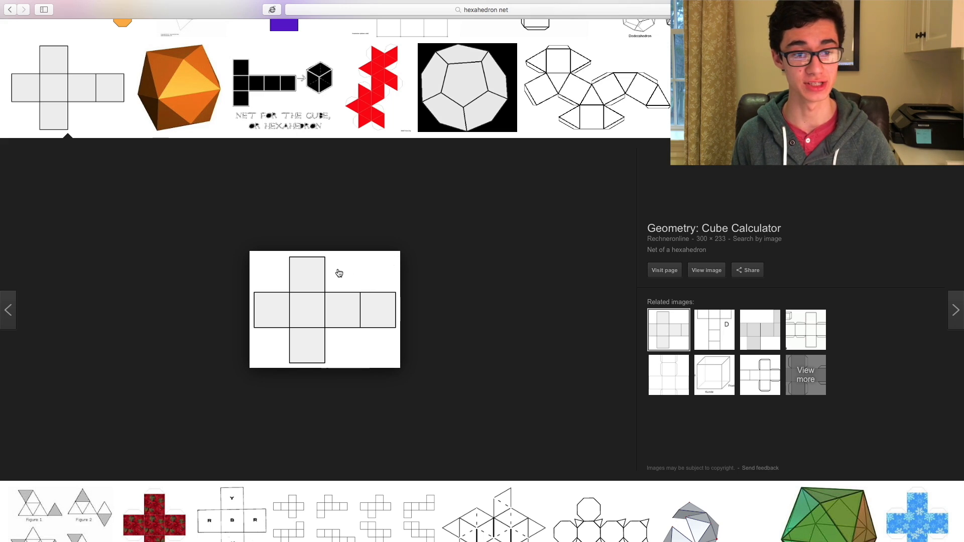
mouse_move(376, 315)
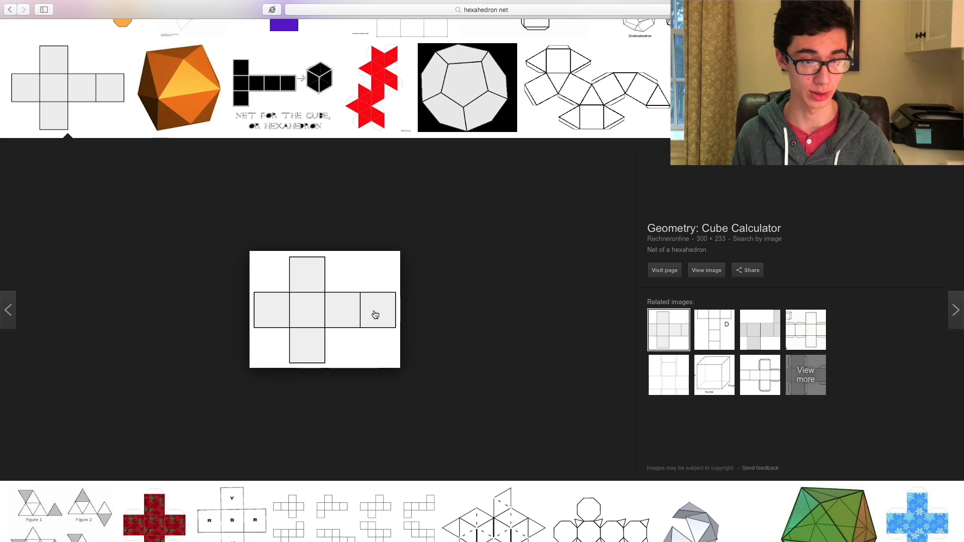
left_click(664, 270)
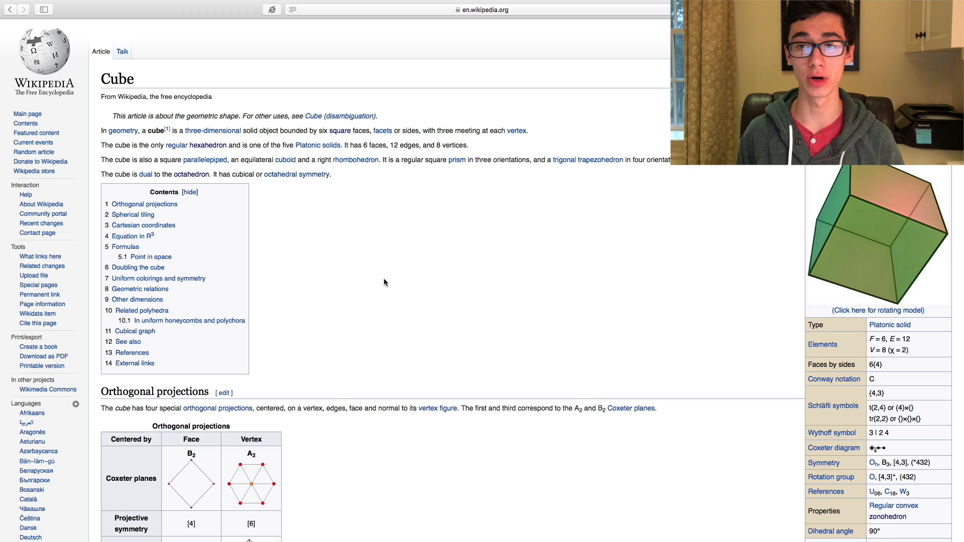
scroll("down", 3)
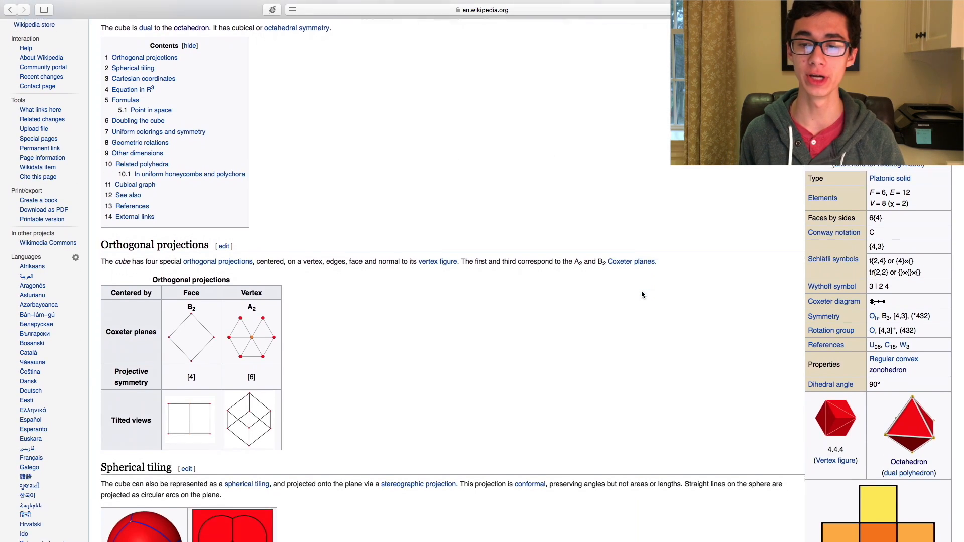
scroll("down", 3)
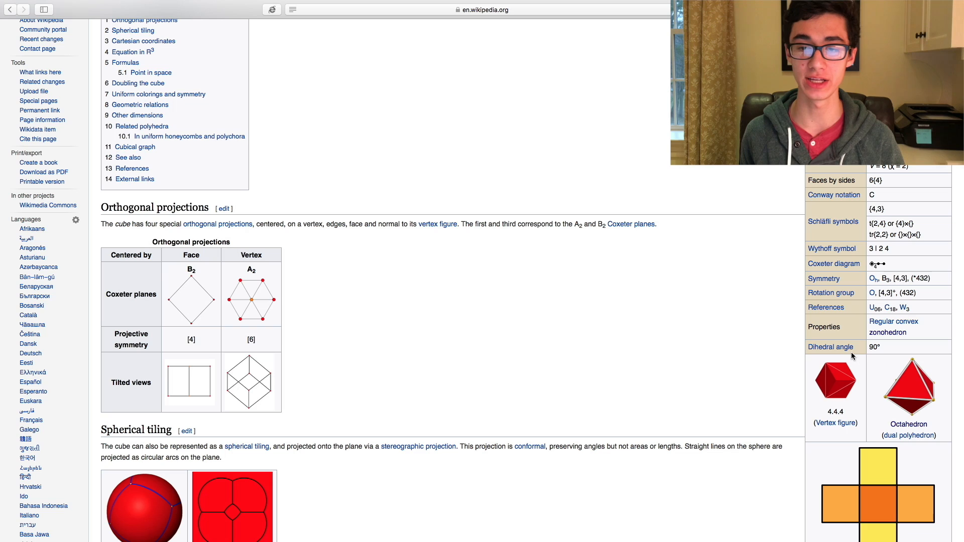
mouse_move(886, 351)
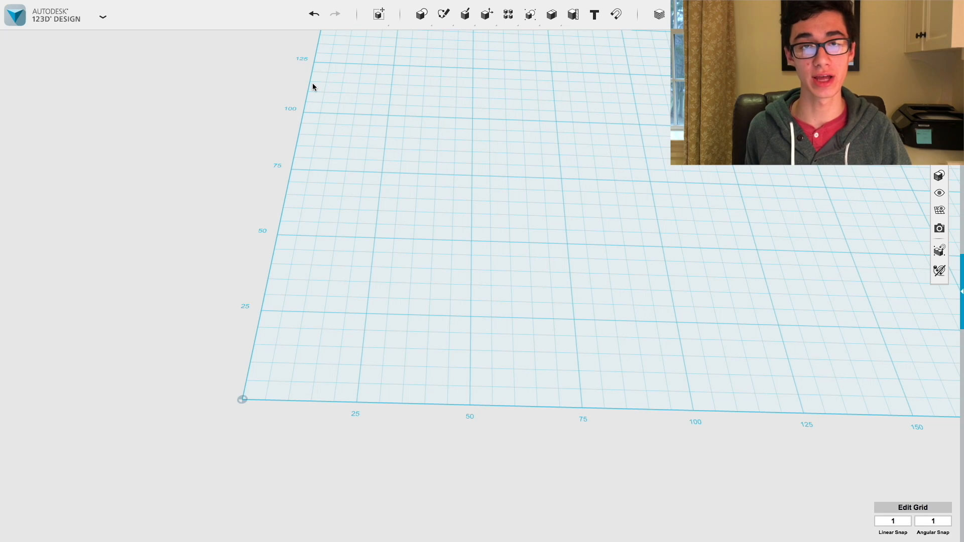
mouse_move(342, 74)
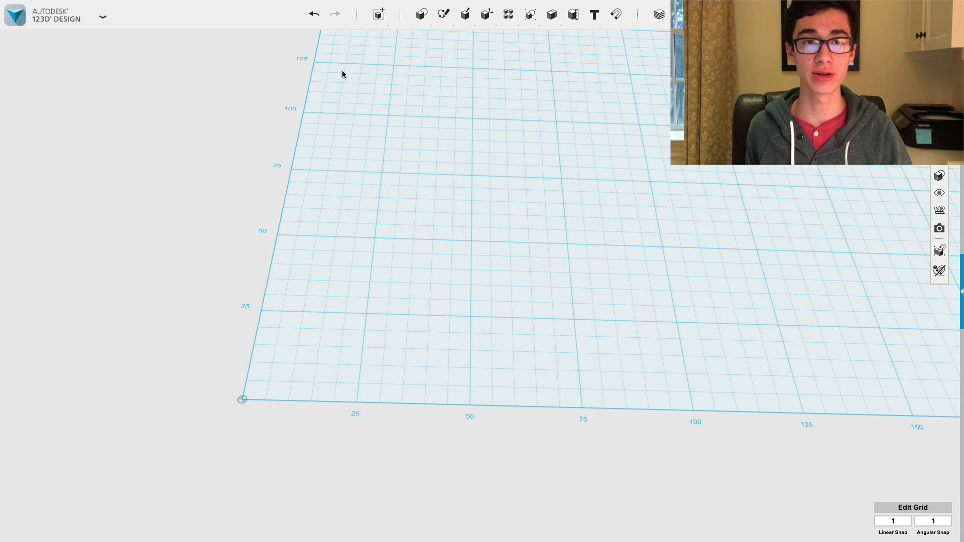
mouse_move(356, 71)
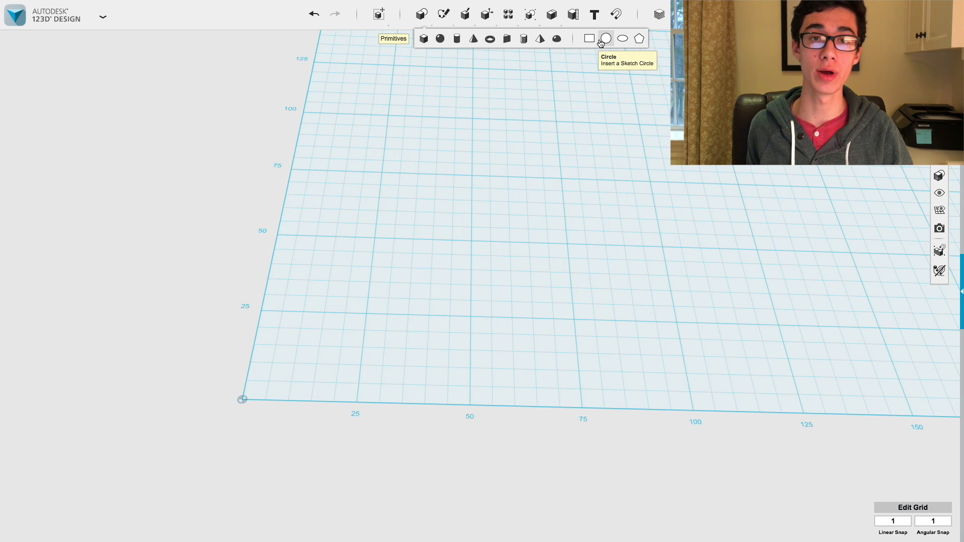
- Sketch a 20 by 20 rectangle at the grid origin for the first square block
left_click(589, 39)
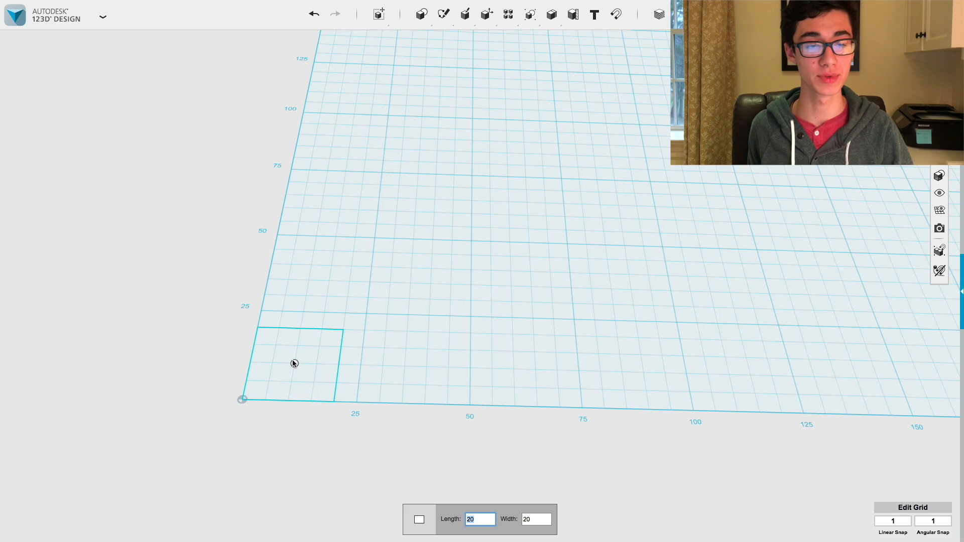
left_click(293, 362)
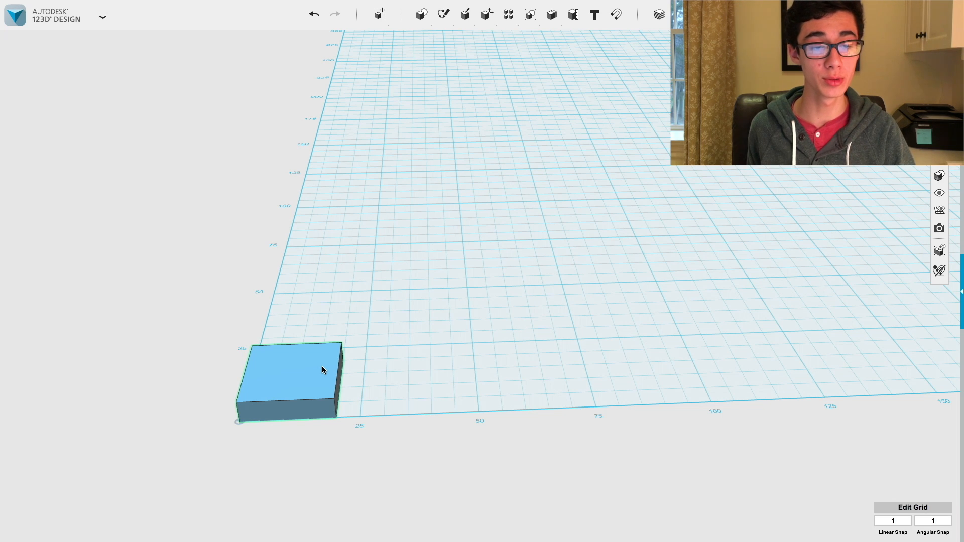
- Copy the square block and place the duplicate about 66 mm to its right on the grid
left_click(323, 369)
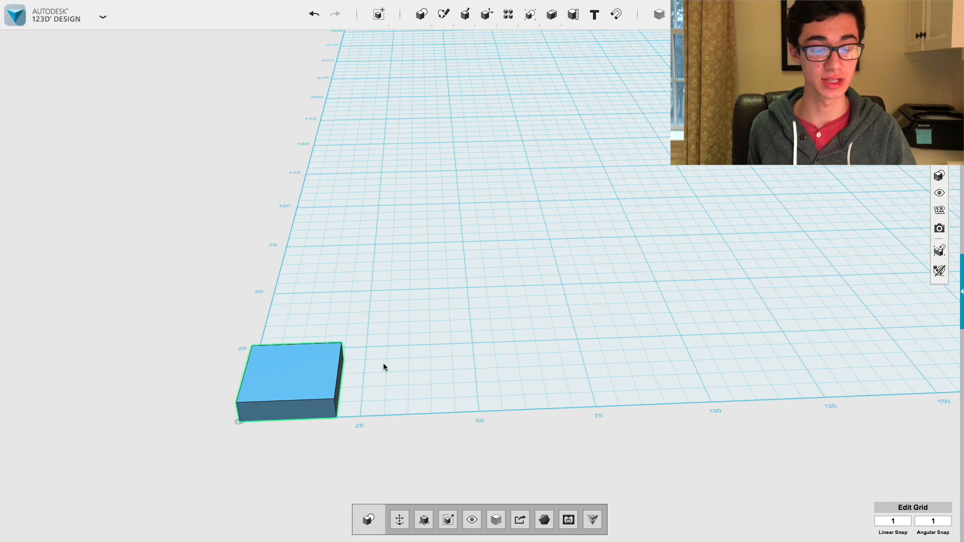
mouse_move(353, 376)
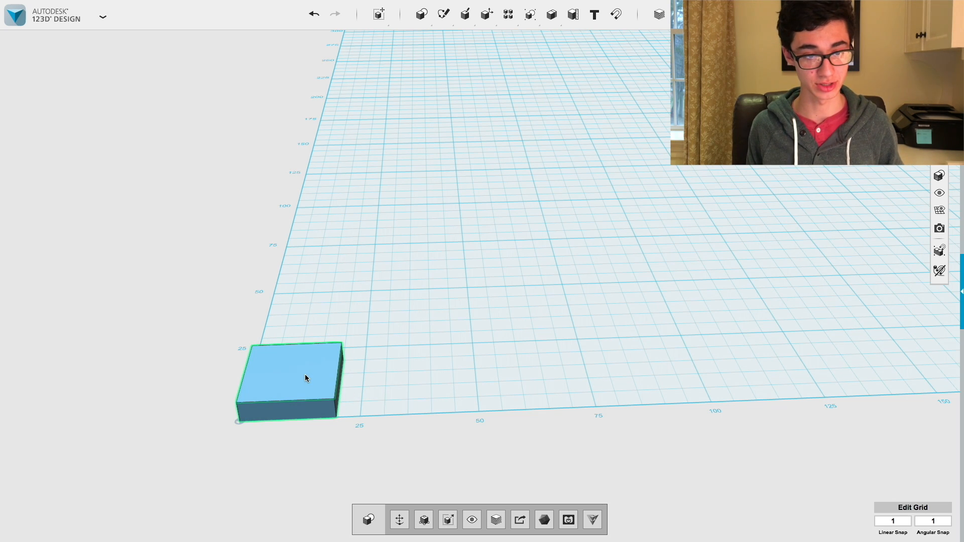
left_click(288, 375)
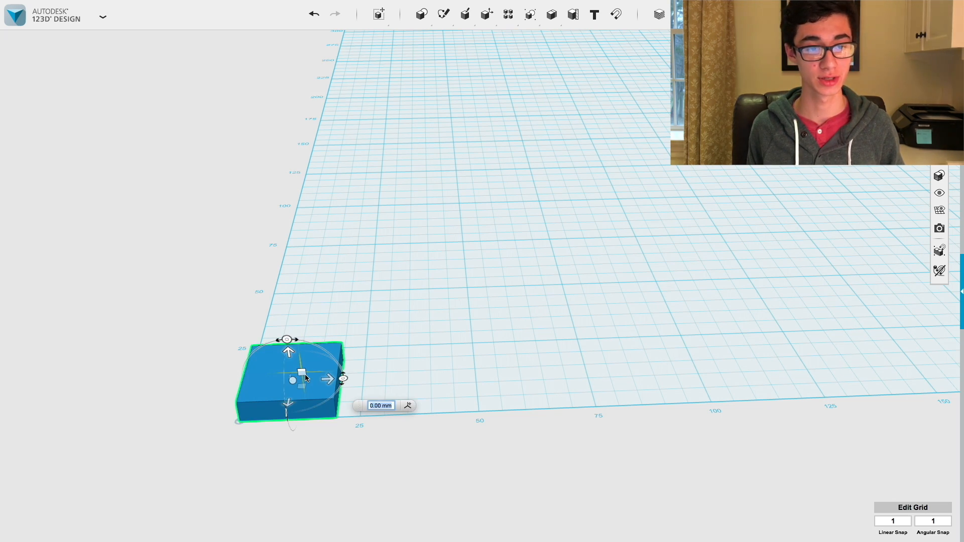
left_click(370, 381)
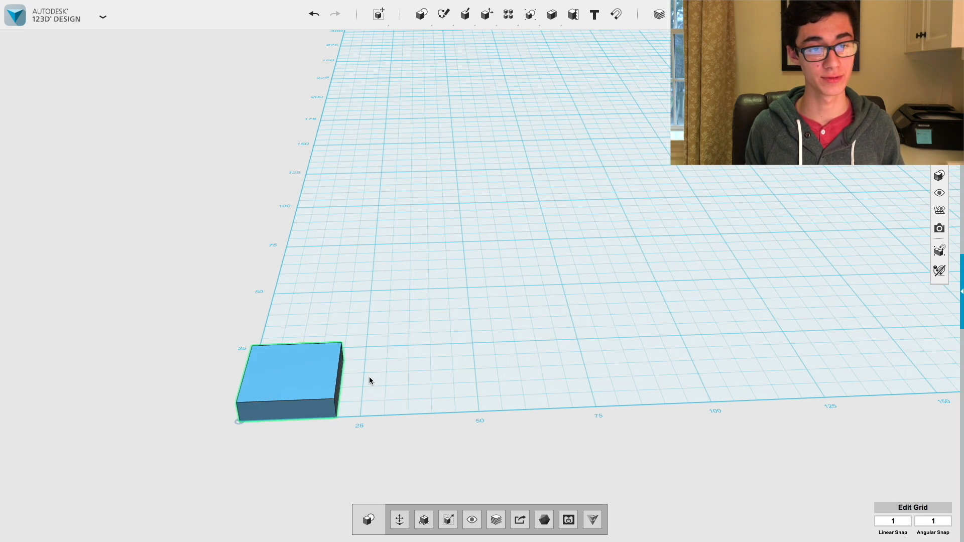
left_click(286, 378)
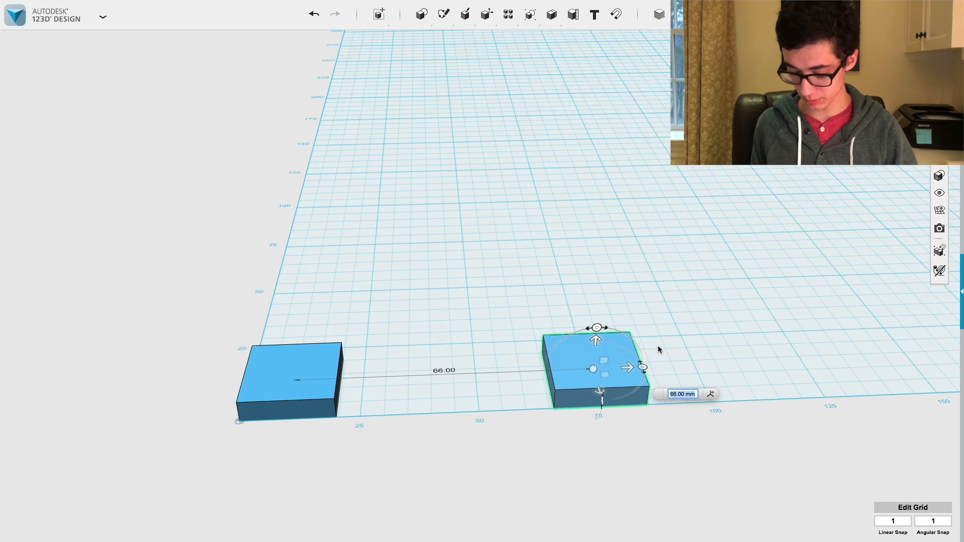
left_click(523, 284)
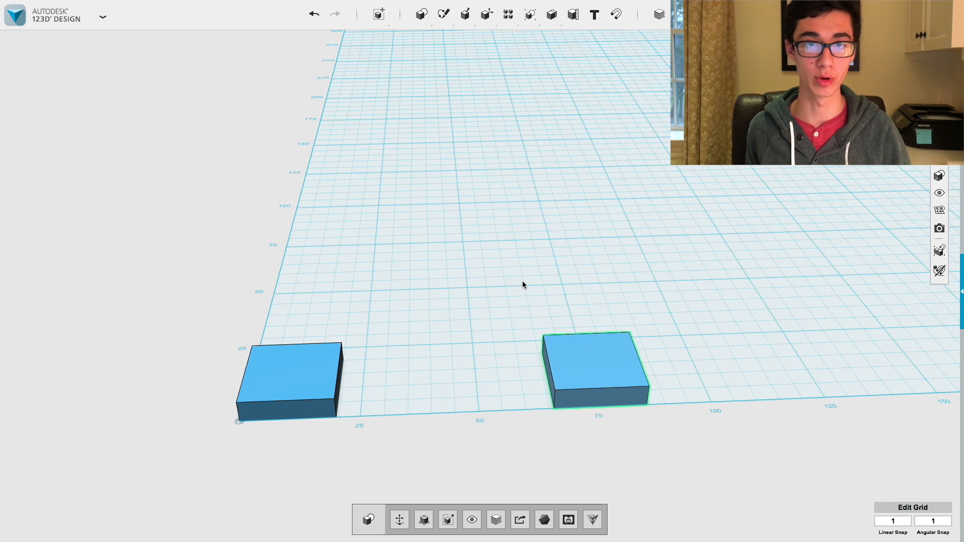
mouse_move(369, 373)
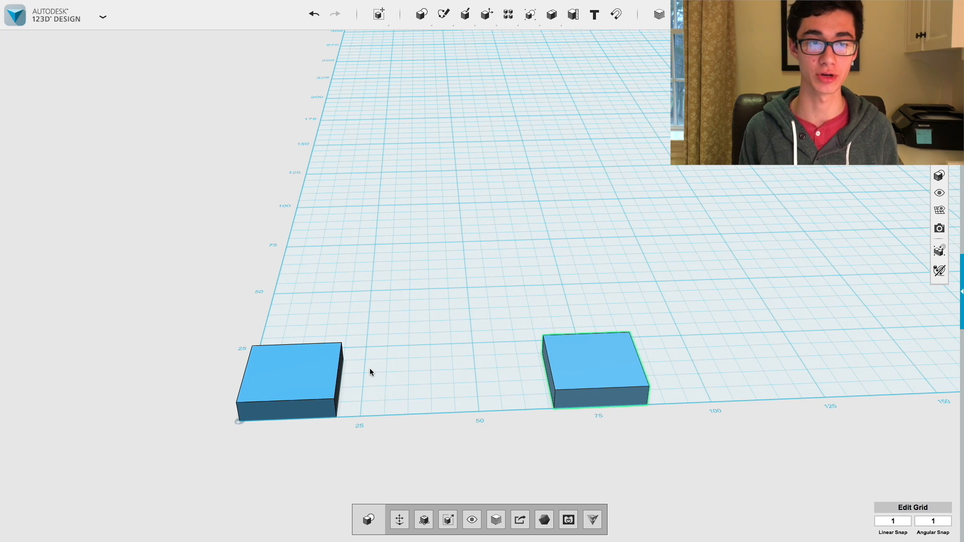
mouse_move(532, 381)
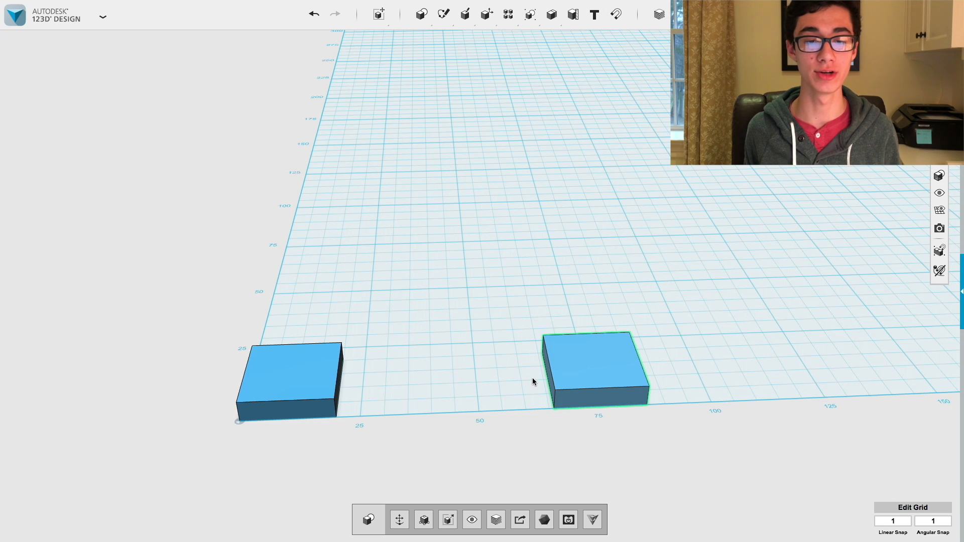
mouse_move(520, 378)
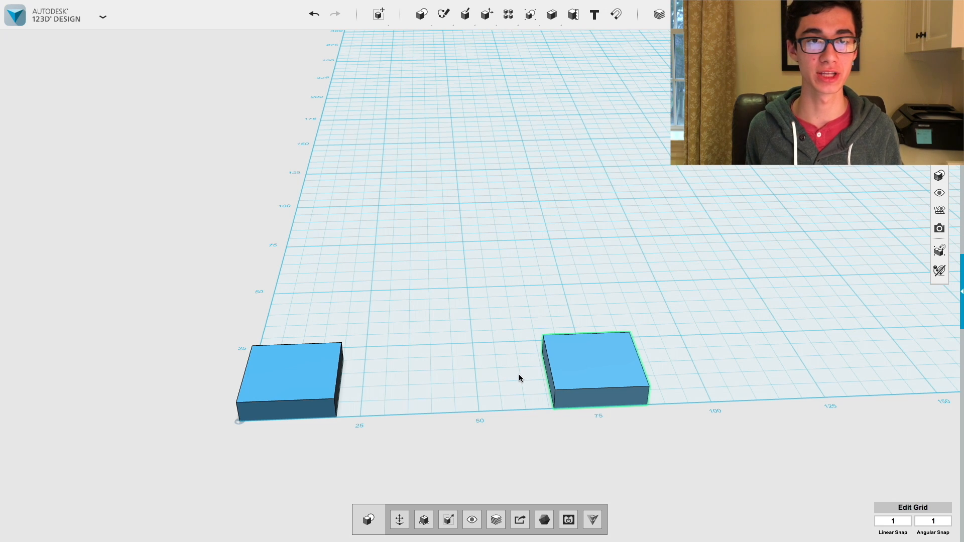
mouse_move(512, 369)
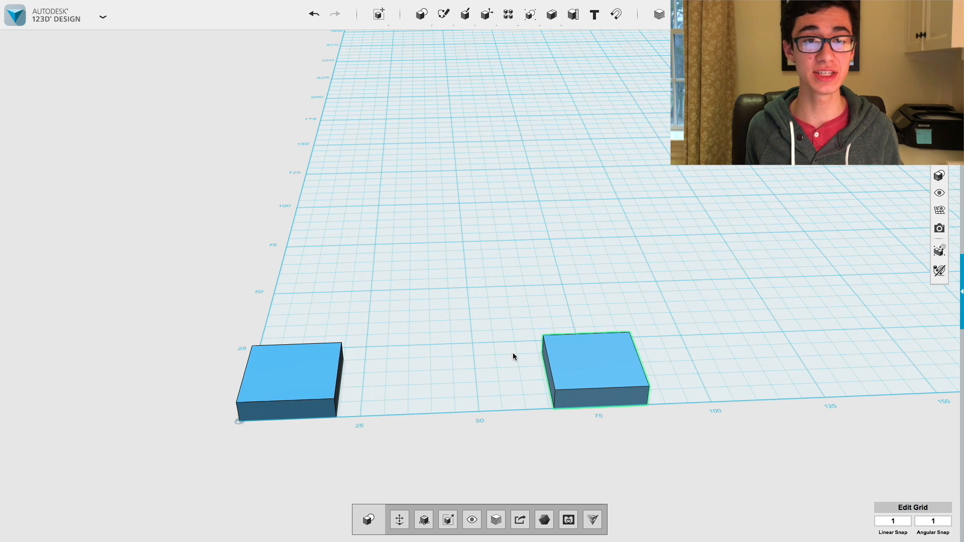
mouse_move(486, 376)
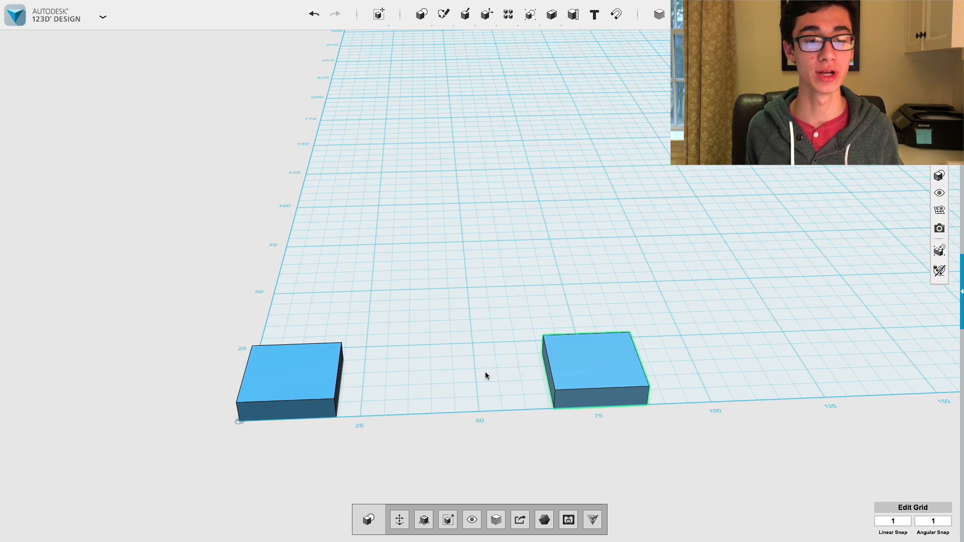
mouse_move(537, 363)
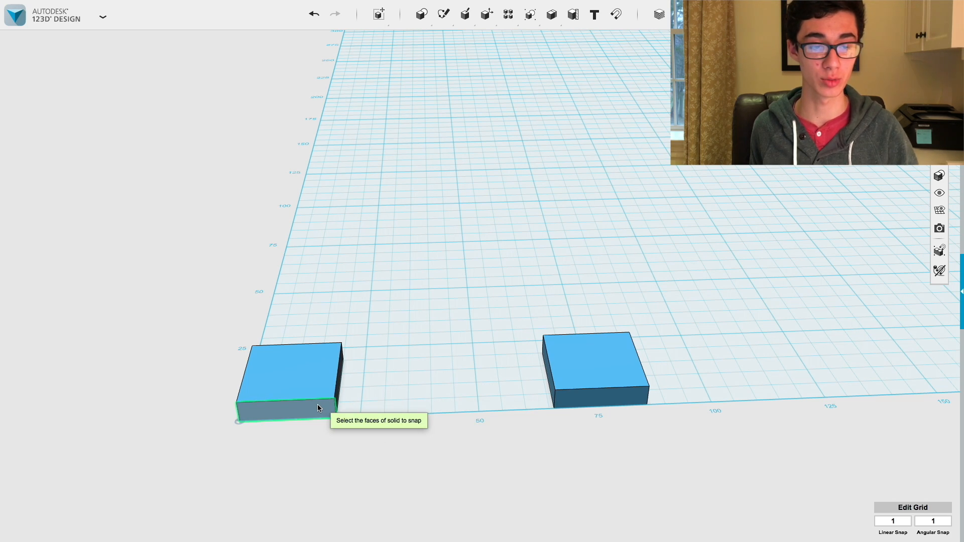
mouse_move(549, 371)
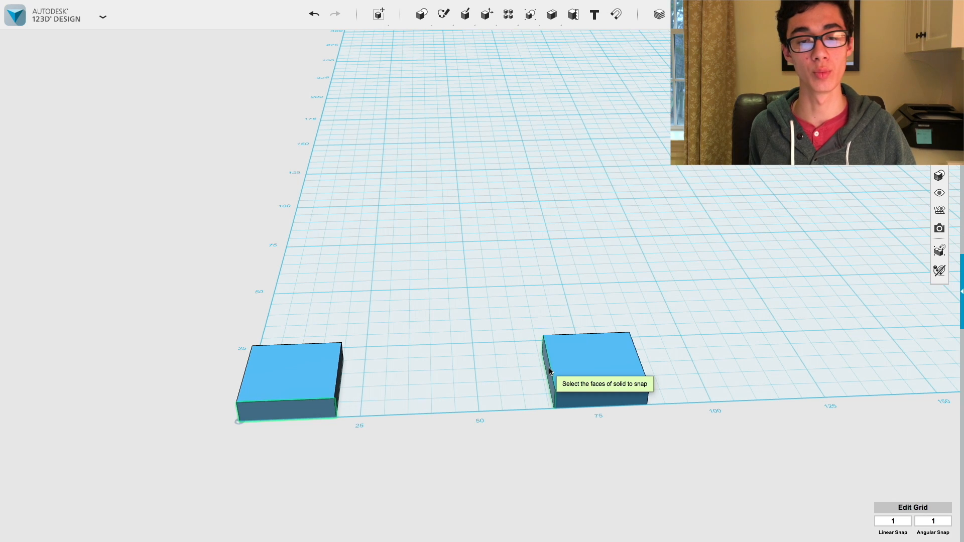
mouse_move(573, 364)
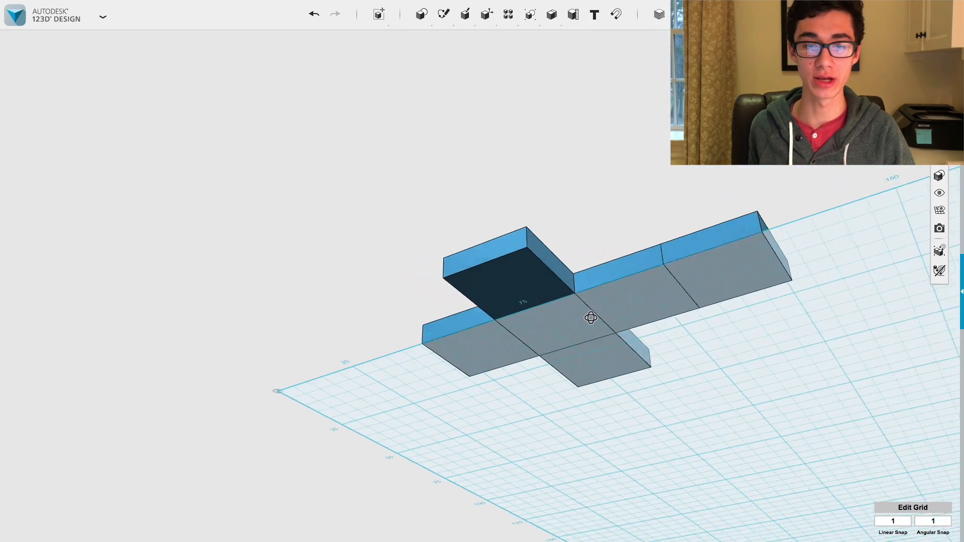
- Select the six-block cross-shaped cube net and begin a sketch on it
left_click(591, 318)
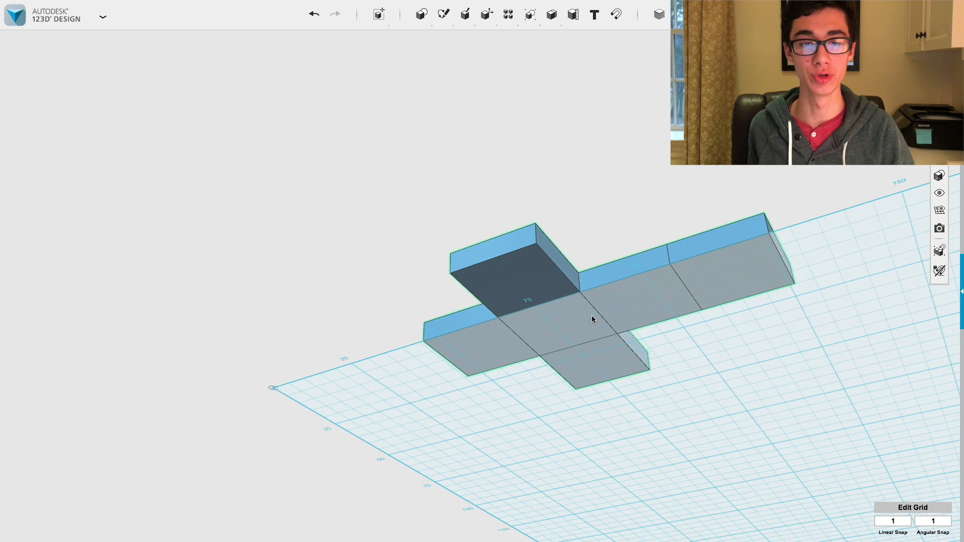
mouse_move(591, 321)
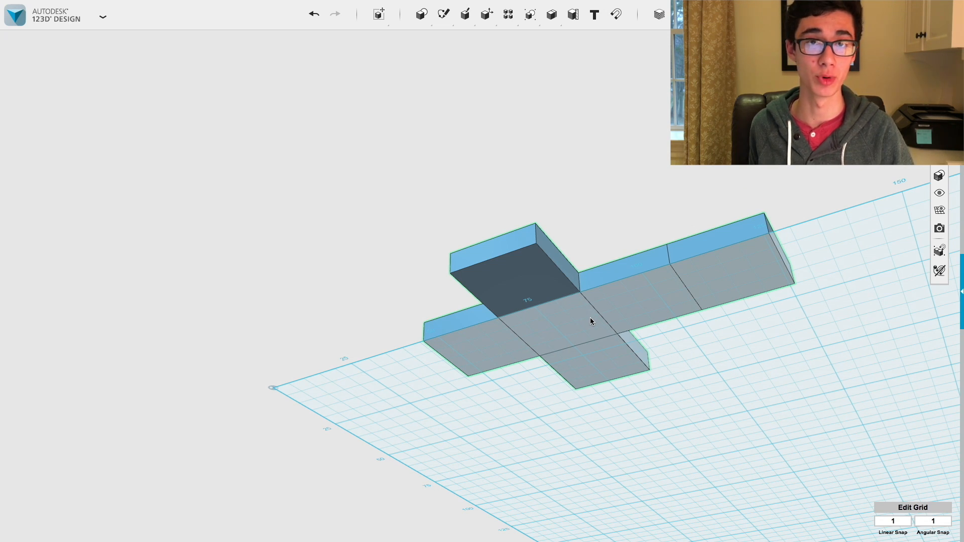
left_click(444, 14)
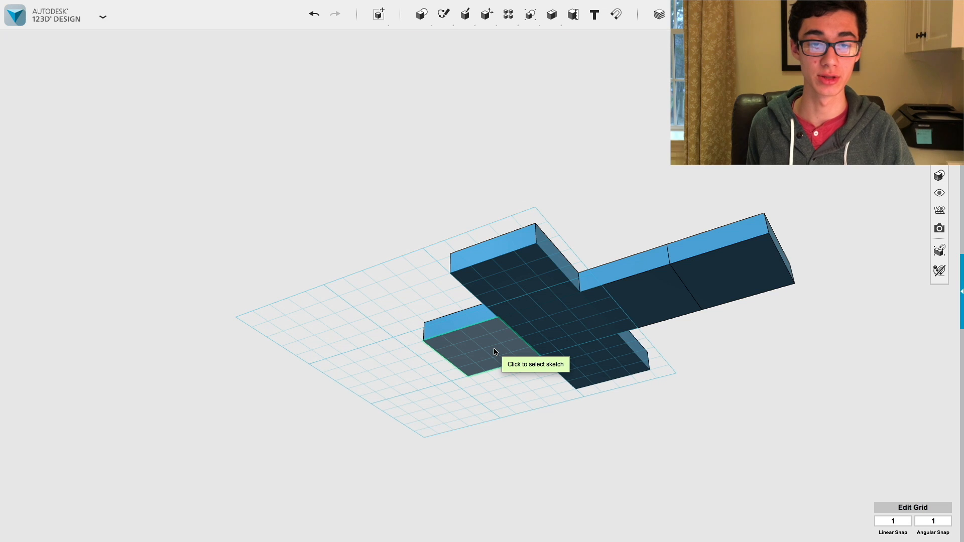
- Project the net's square faces into a flat sketch outline, then select the solid blocks for deletion
left_click(497, 352)
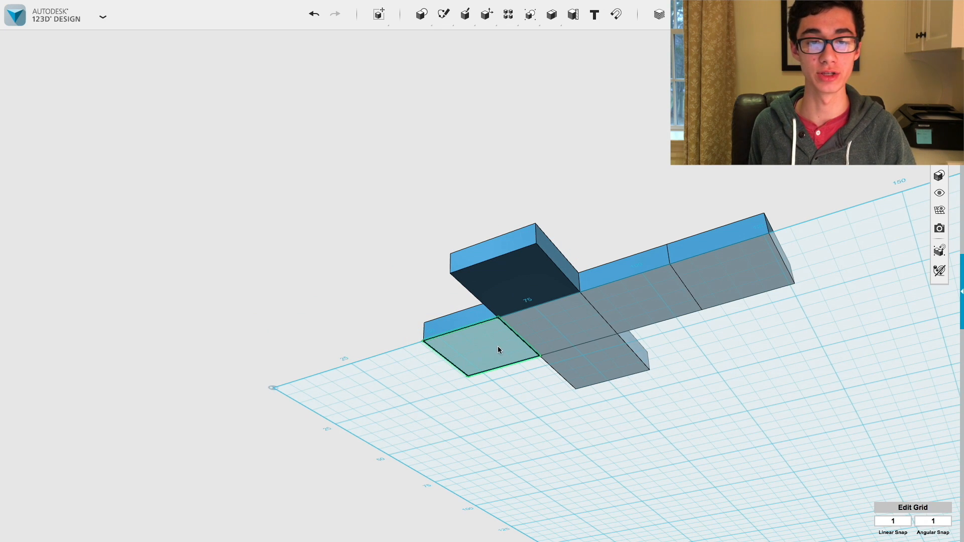
left_click(443, 13)
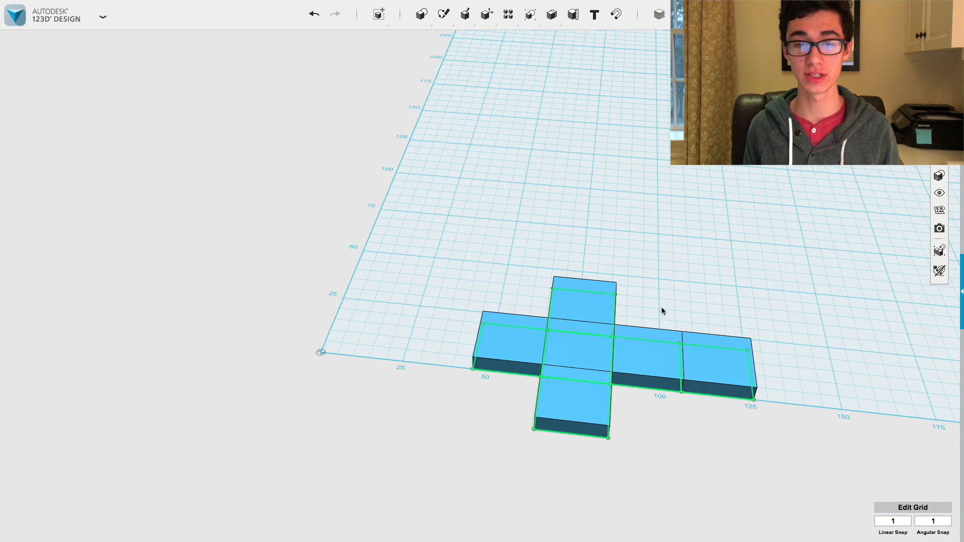
left_click(569, 369)
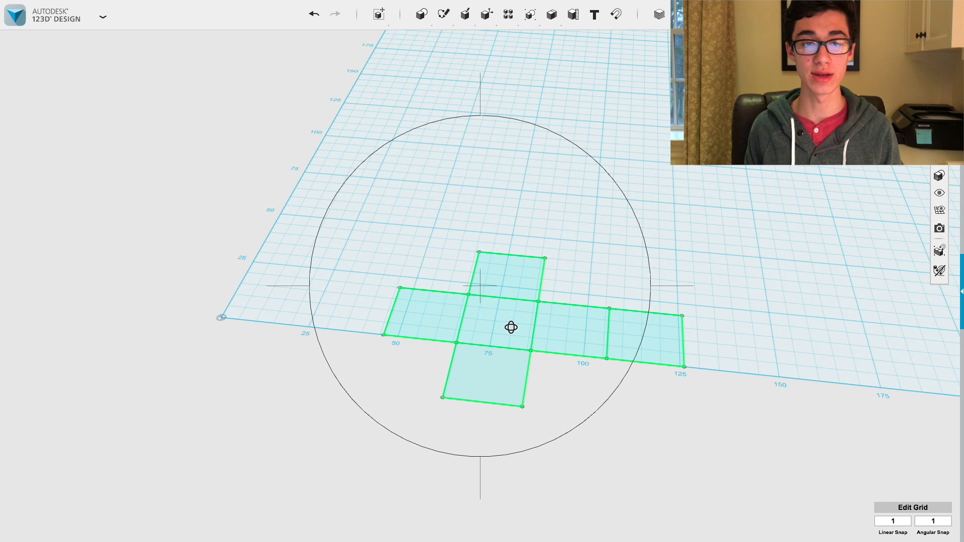
- Extrude the left sketched square into a tapered block and select the centre square next
left_click(418, 320)
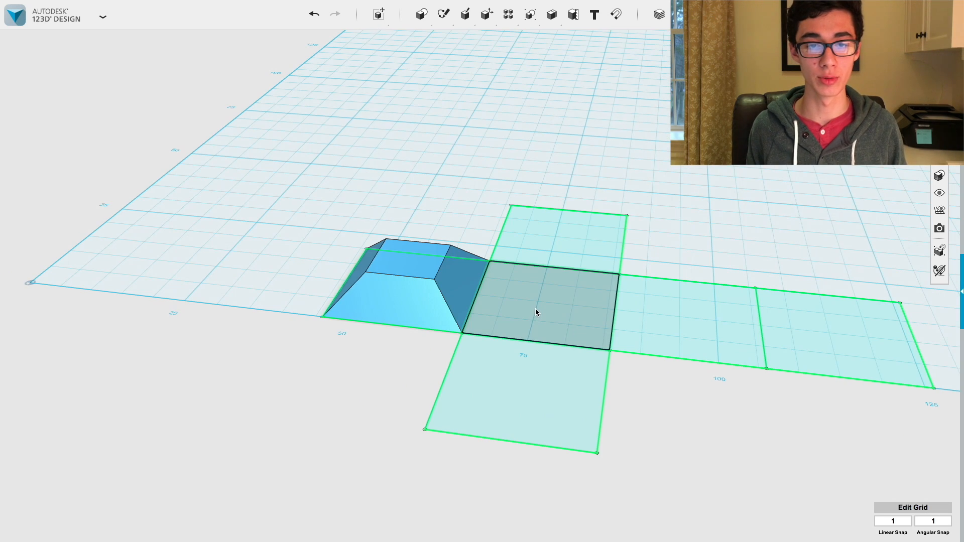
left_click(534, 308)
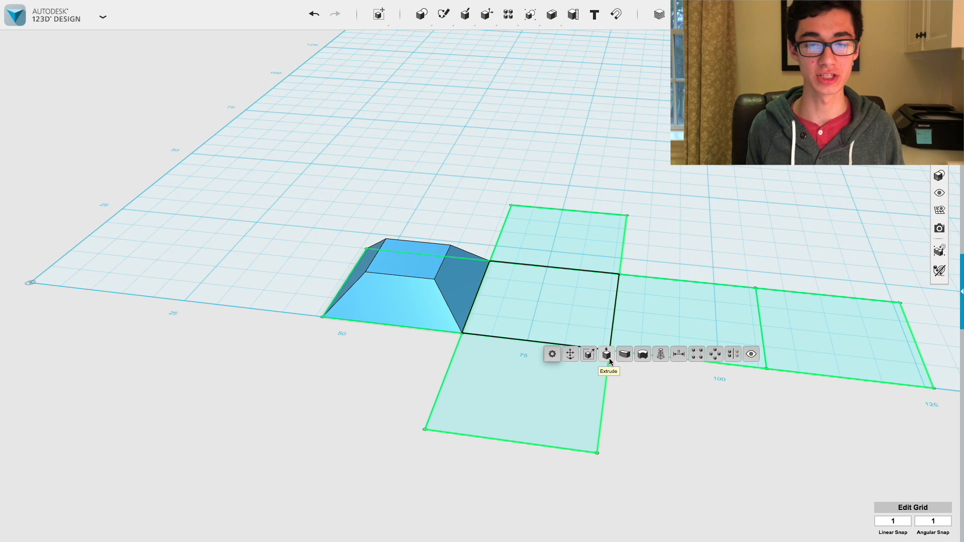
- Extrude the remaining sketch squares with a taper so all six become sloped blocks
left_click(607, 353)
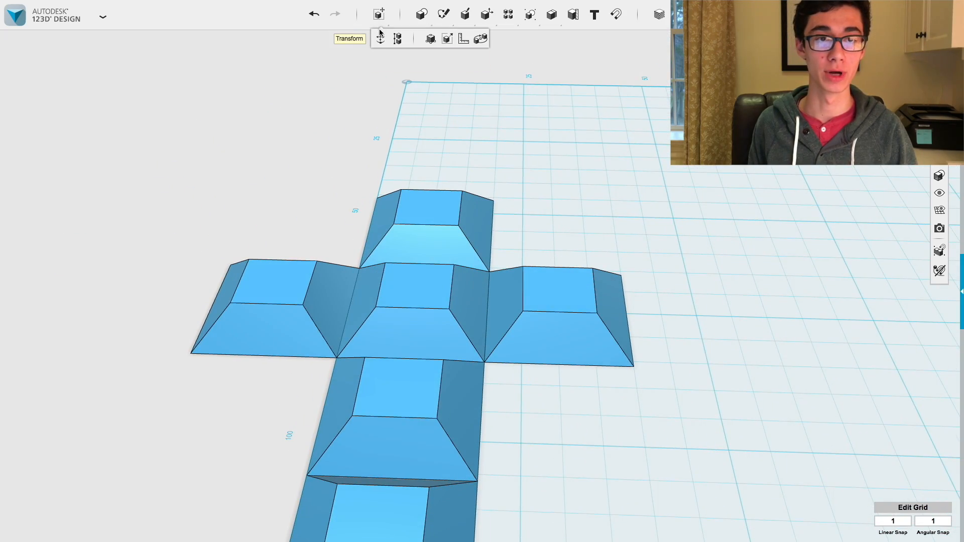
left_click(560, 313)
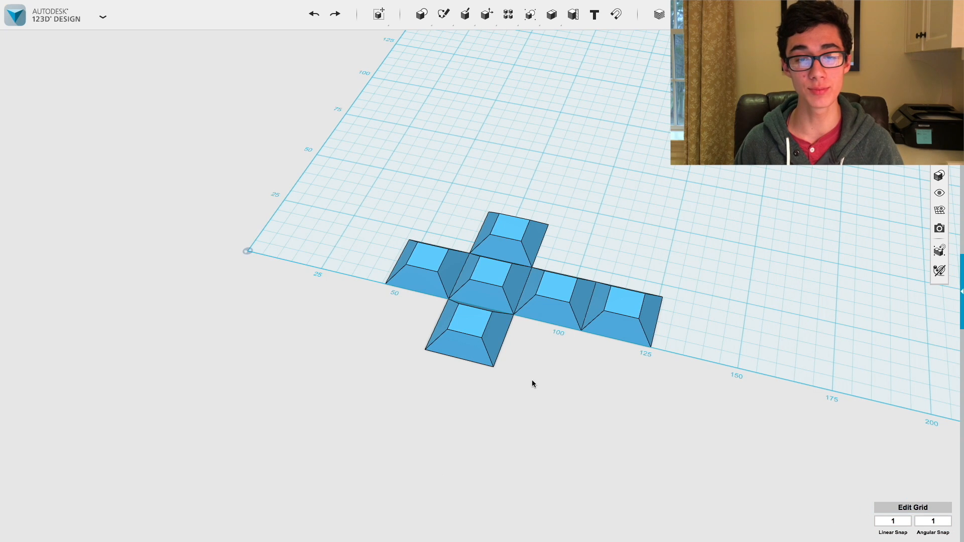
mouse_move(528, 369)
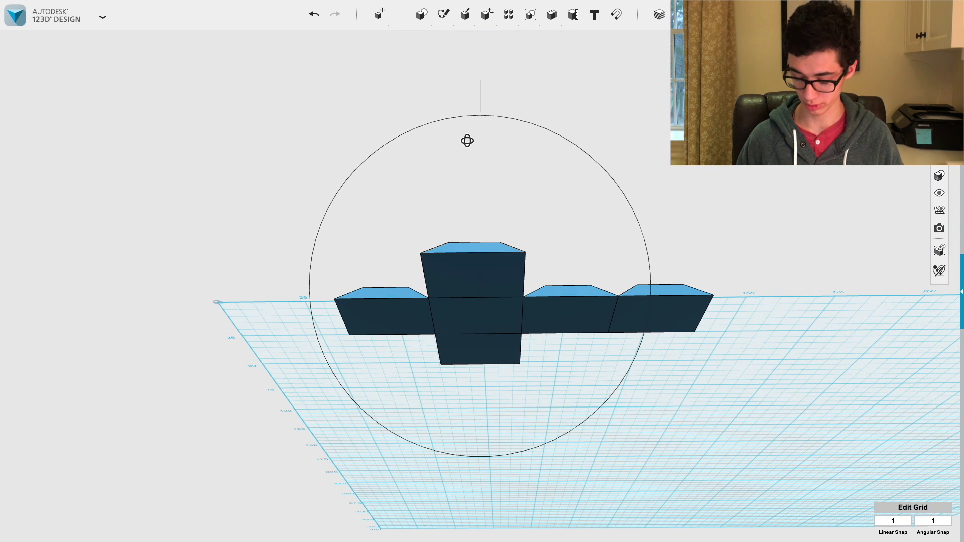
- Extrude the faces of all six tapered blocks further, giving each a thin straight-walled base
left_click(486, 14)
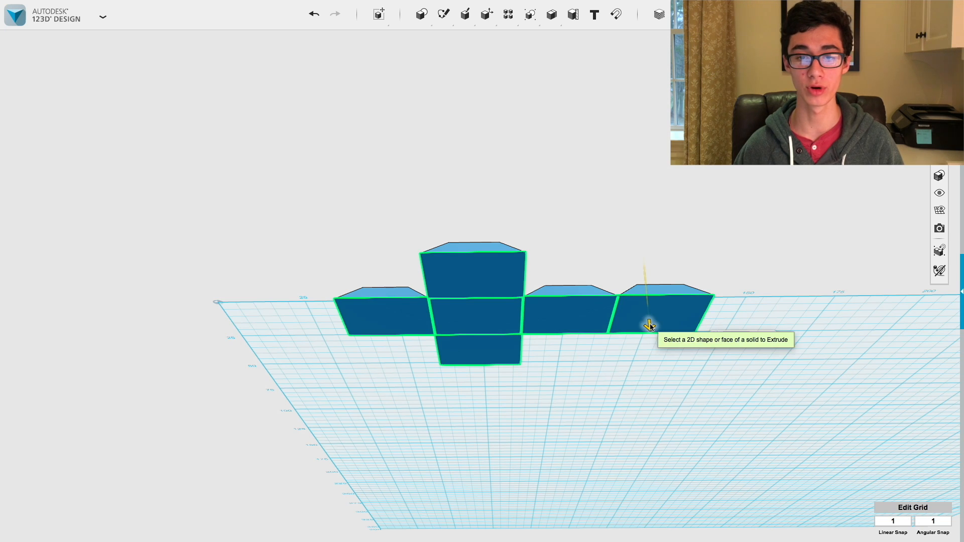
left_click(652, 307)
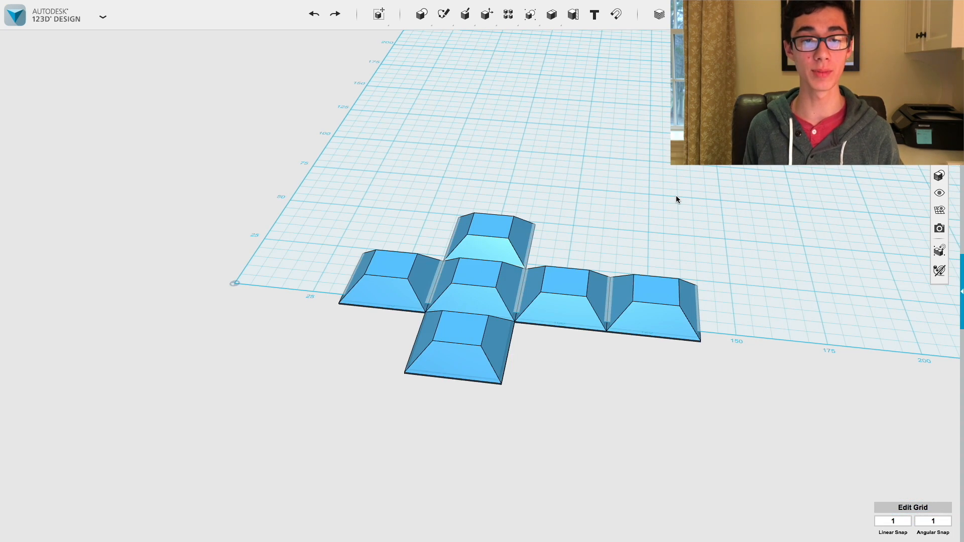
- Taper the six block tops upward into taller near-pyramidal shapes with small flat tops
left_click(485, 13)
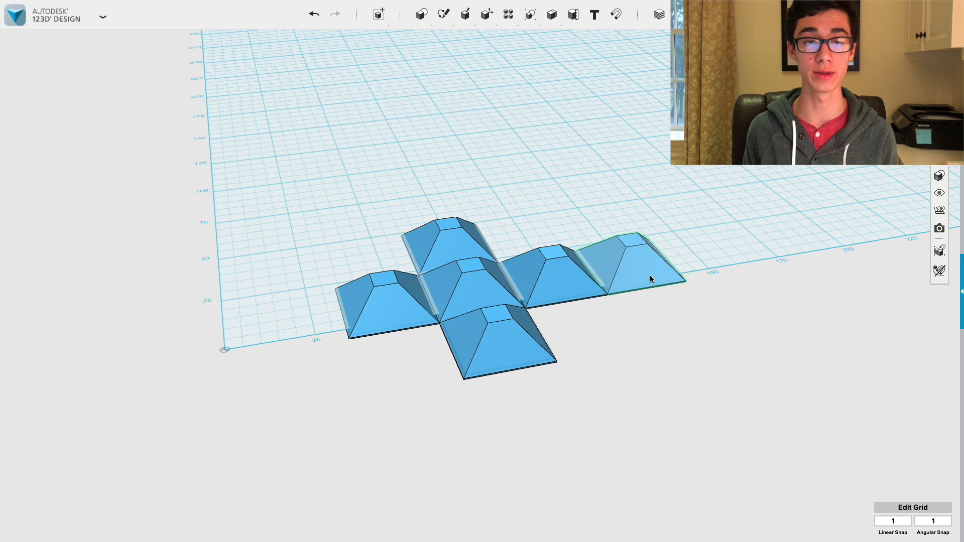
mouse_move(676, 274)
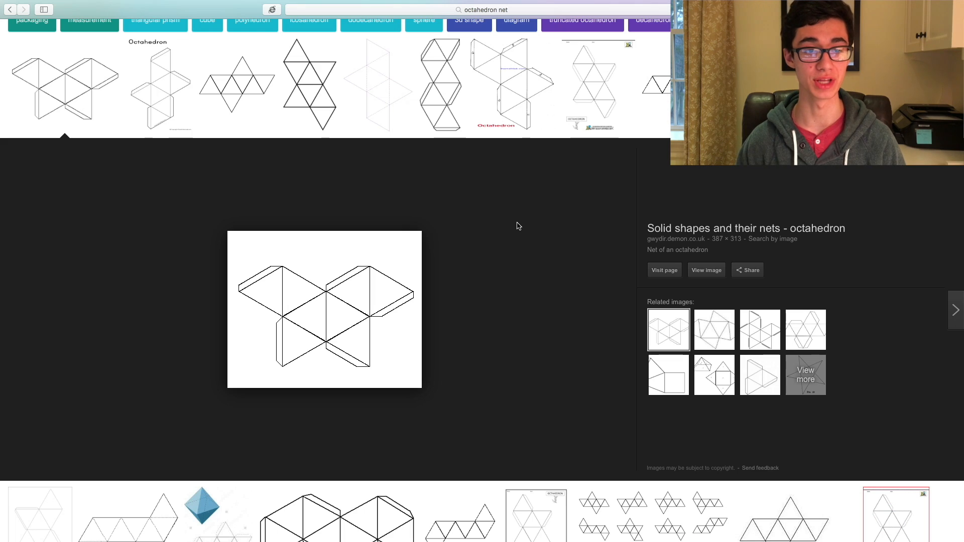
mouse_move(408, 148)
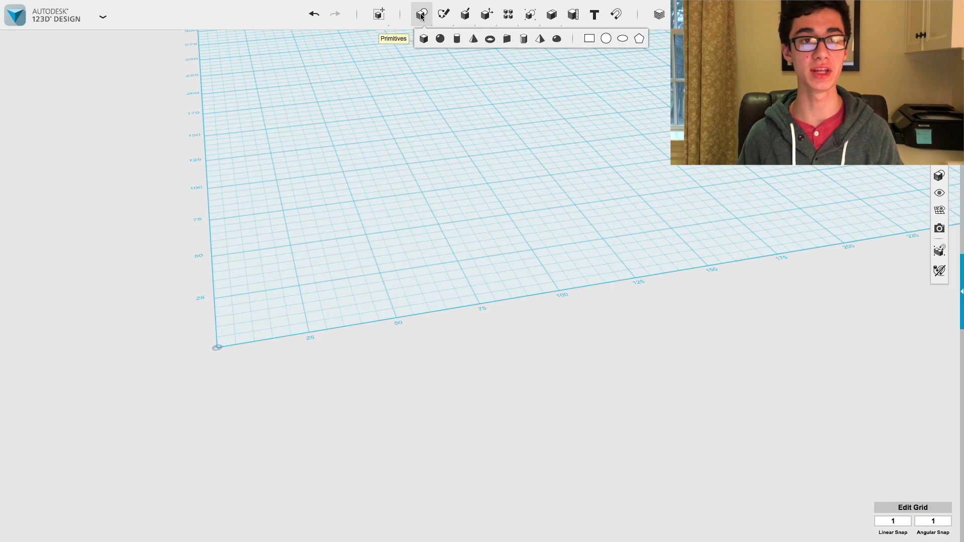
mouse_move(638, 38)
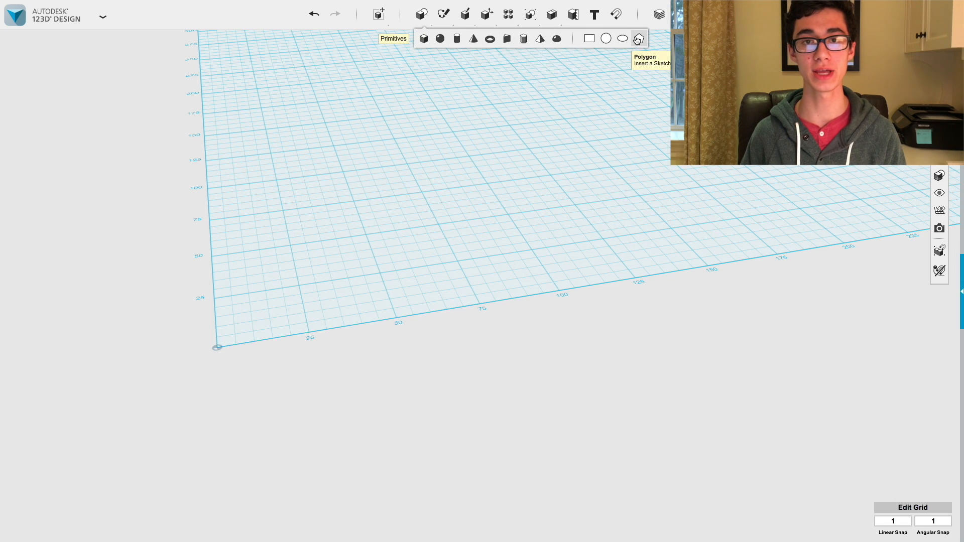
- Sketch a 3-sided polygon near the origin and extrude it into a thin triangular solid
left_click(638, 38)
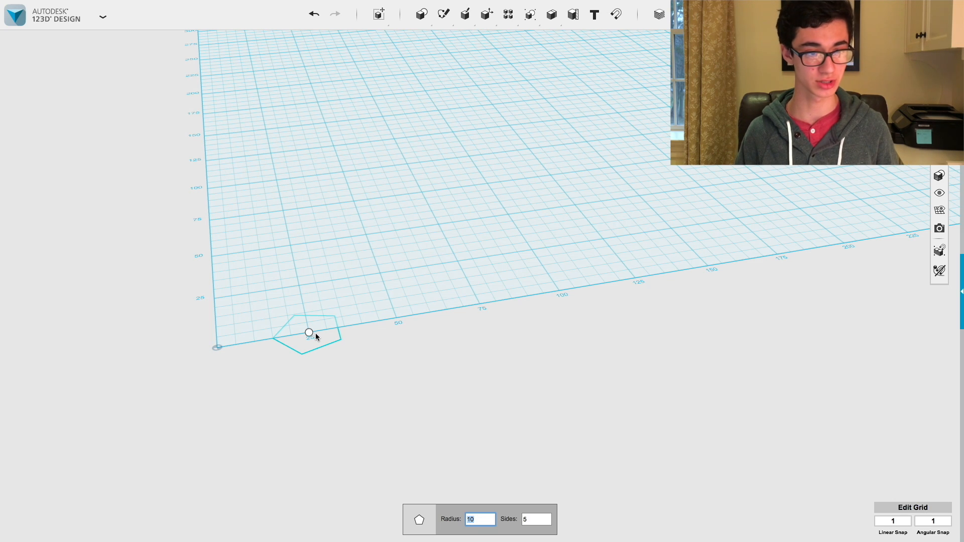
left_click(534, 519)
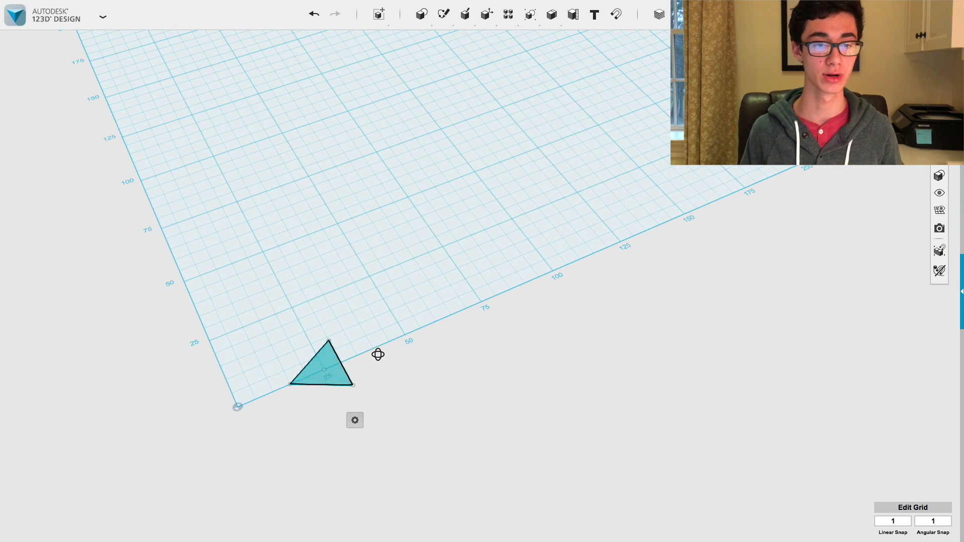
left_click(323, 366)
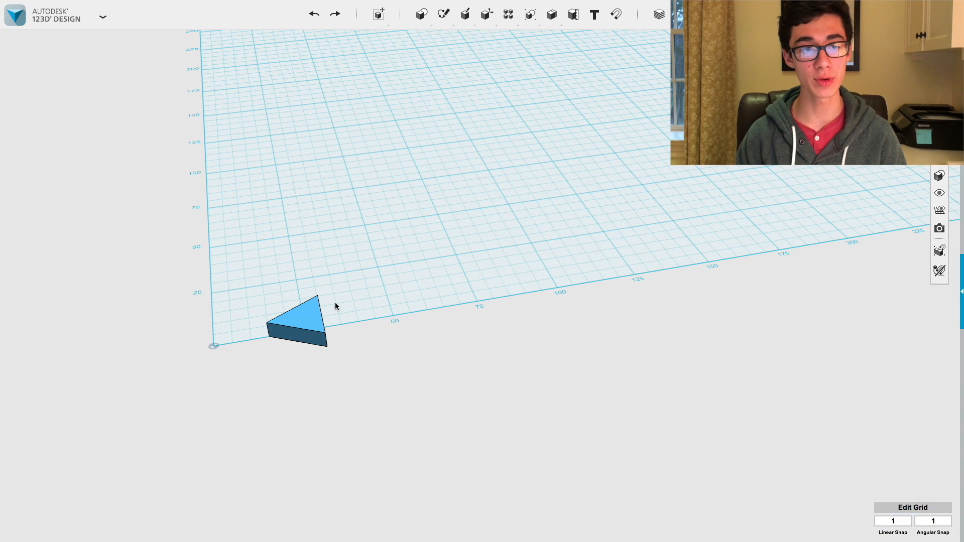
mouse_move(252, 277)
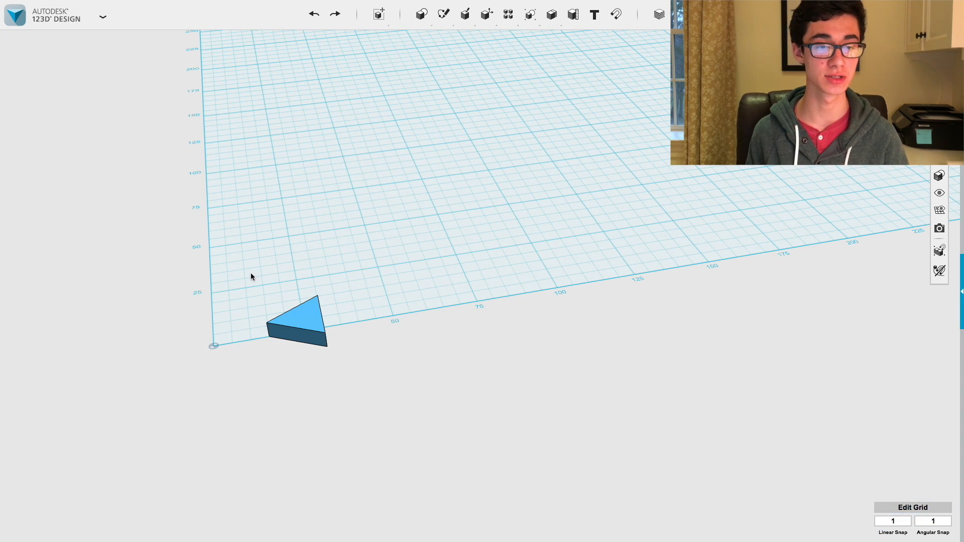
mouse_move(254, 275)
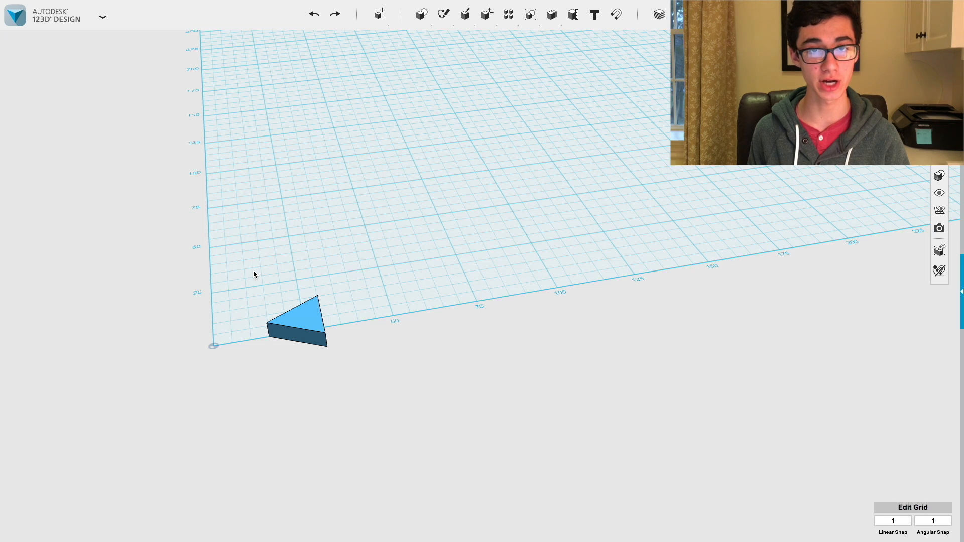
mouse_move(257, 271)
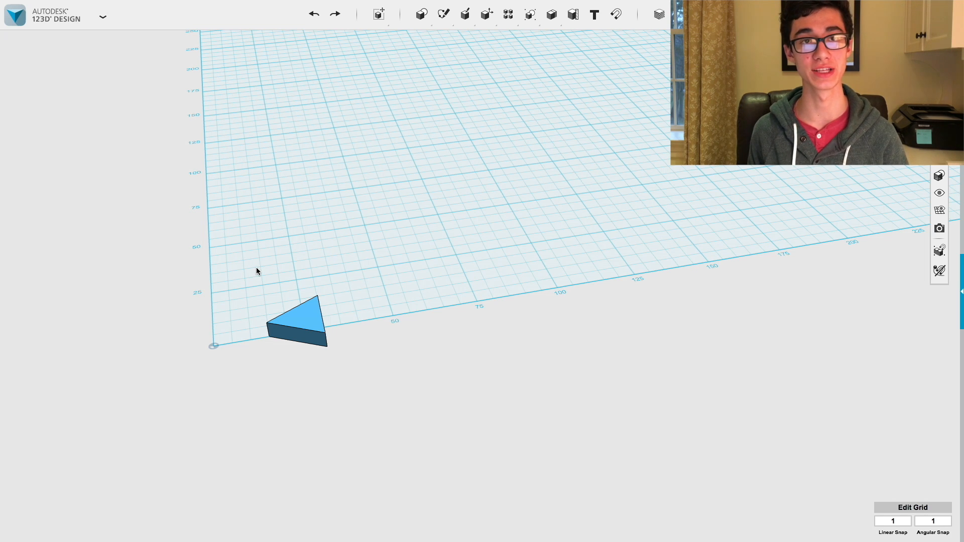
left_click(295, 320)
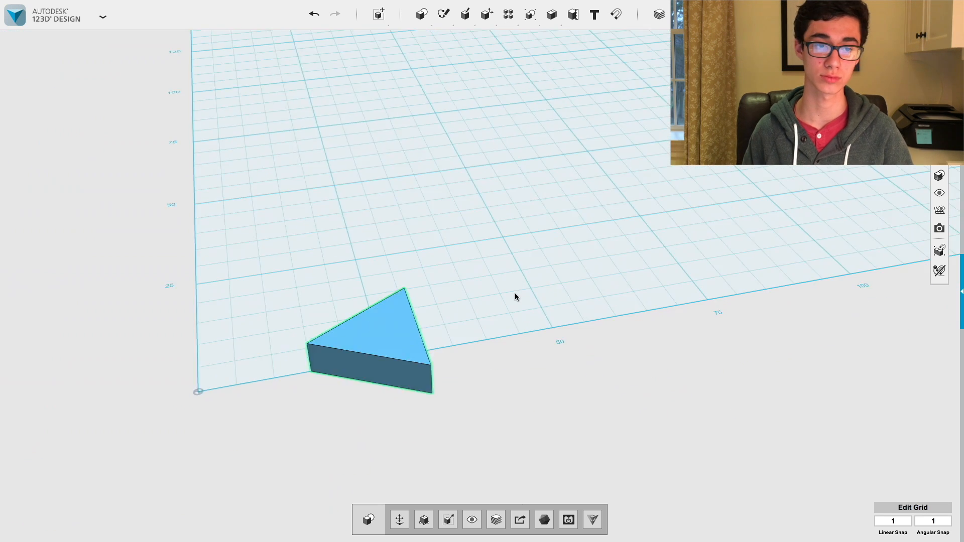
- Copy the triangular solid 52 mm away and switch to Snap for edge-to-edge joining
left_click(369, 351)
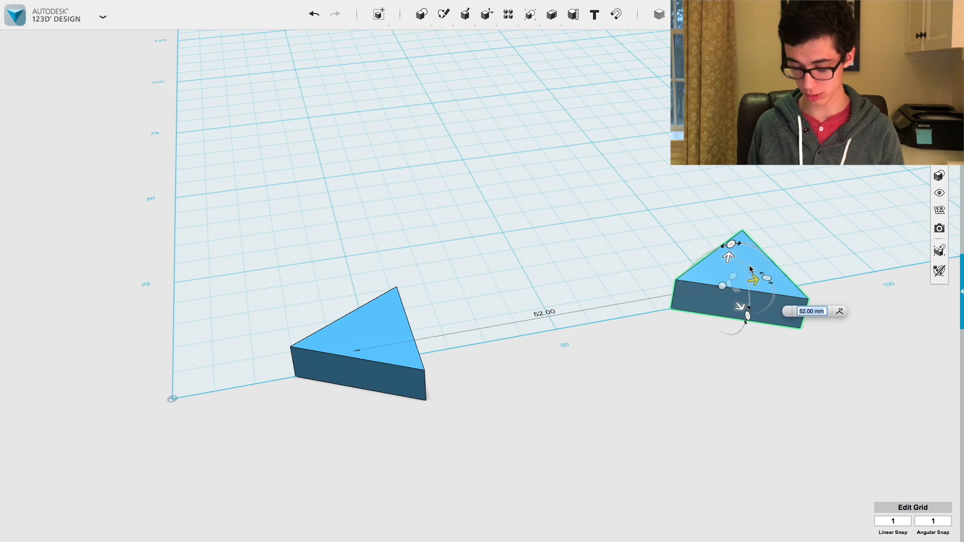
left_click(292, 452)
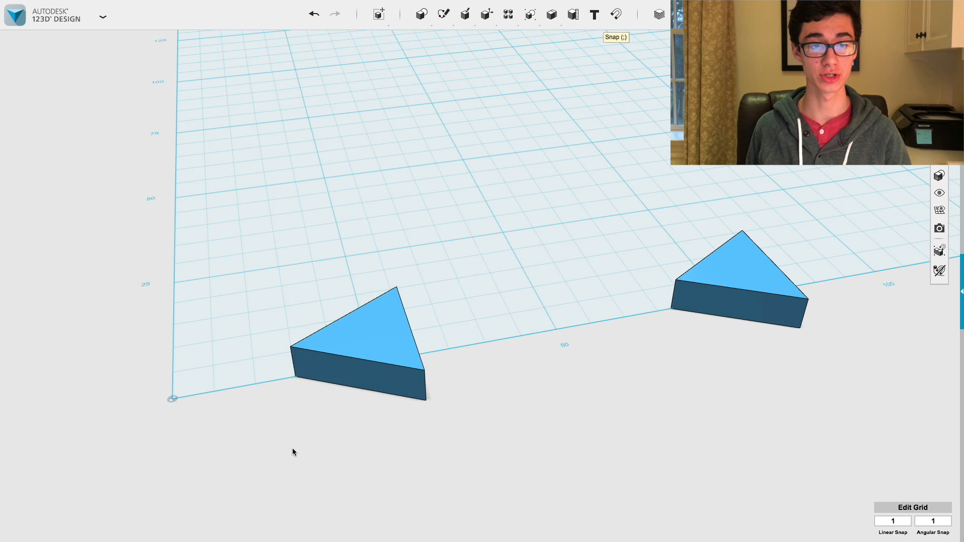
left_click(738, 301)
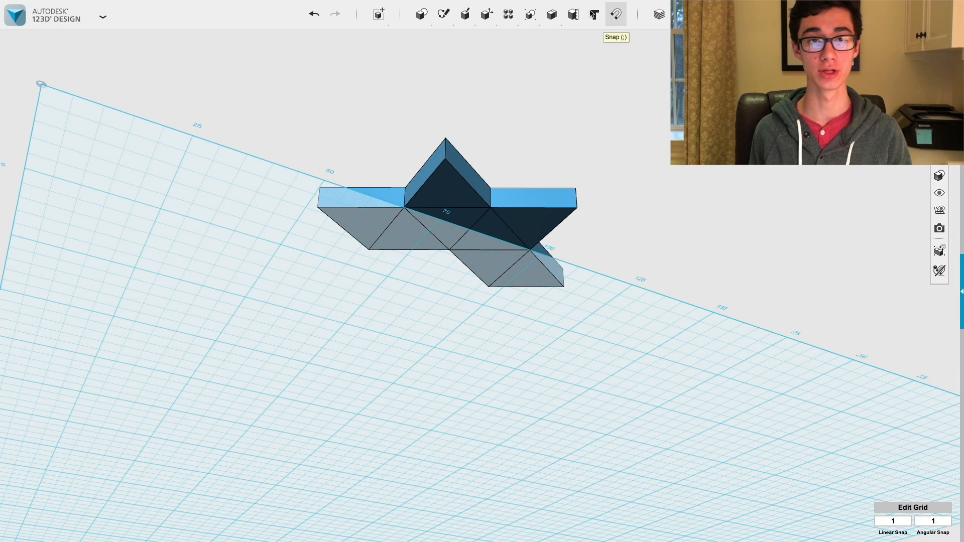
- Sketch eight triangle outlines joined edge to edge as the flat octahedron net
left_click(594, 13)
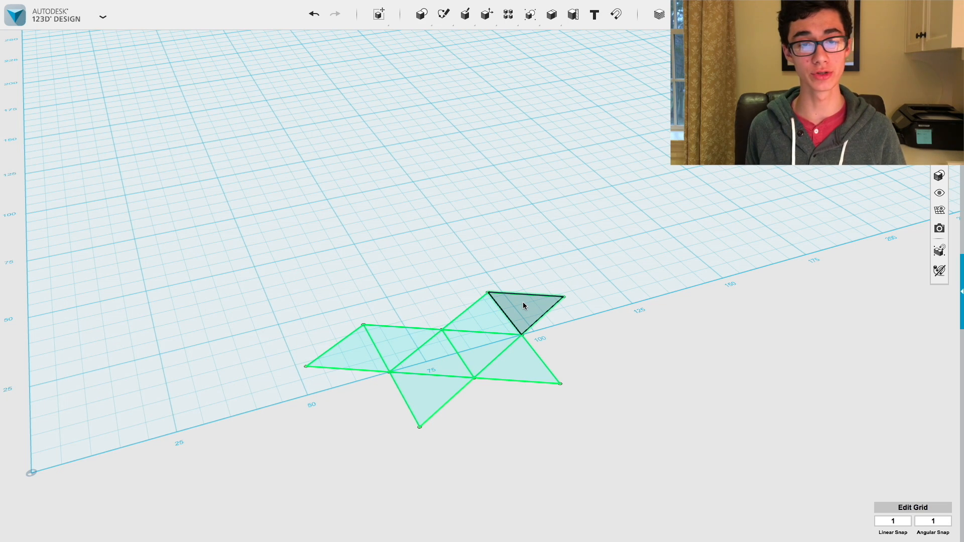
mouse_move(518, 313)
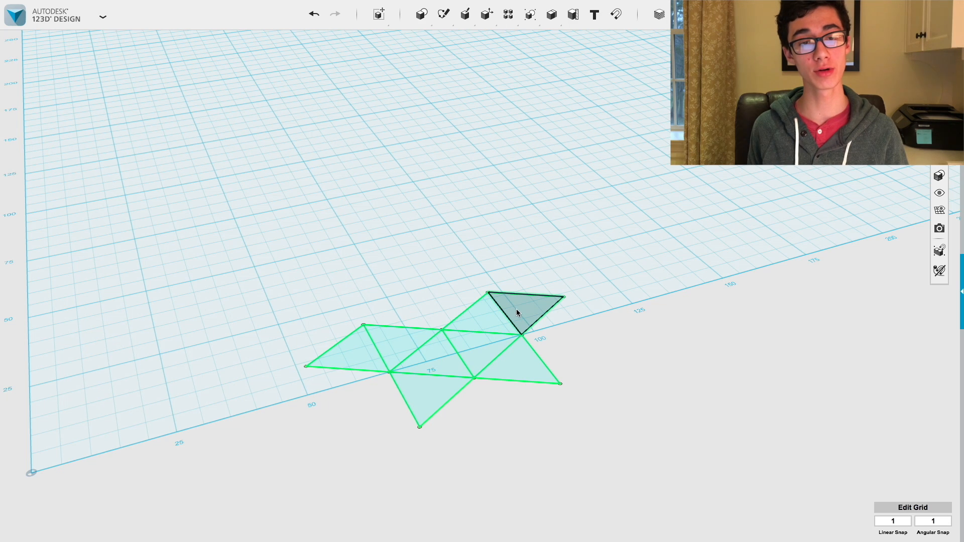
mouse_move(531, 308)
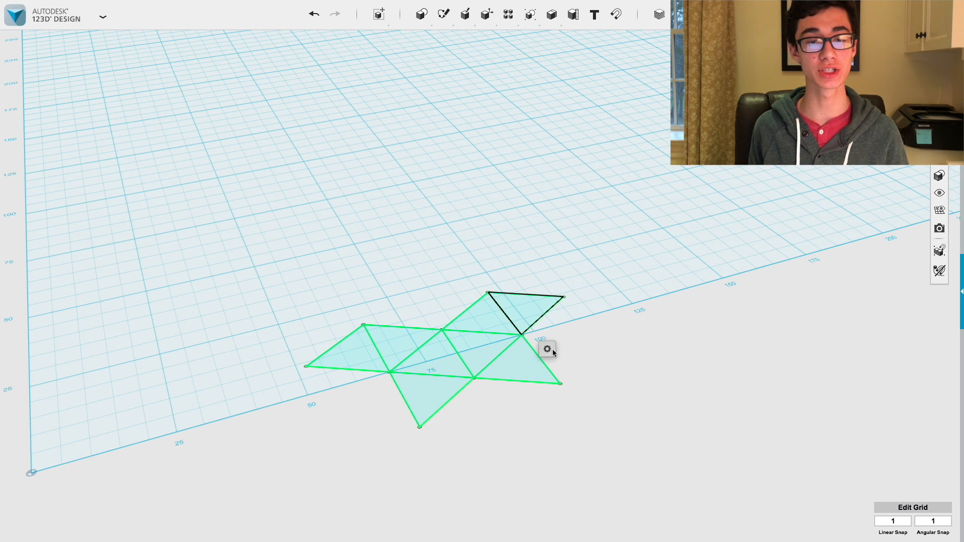
left_click(546, 349)
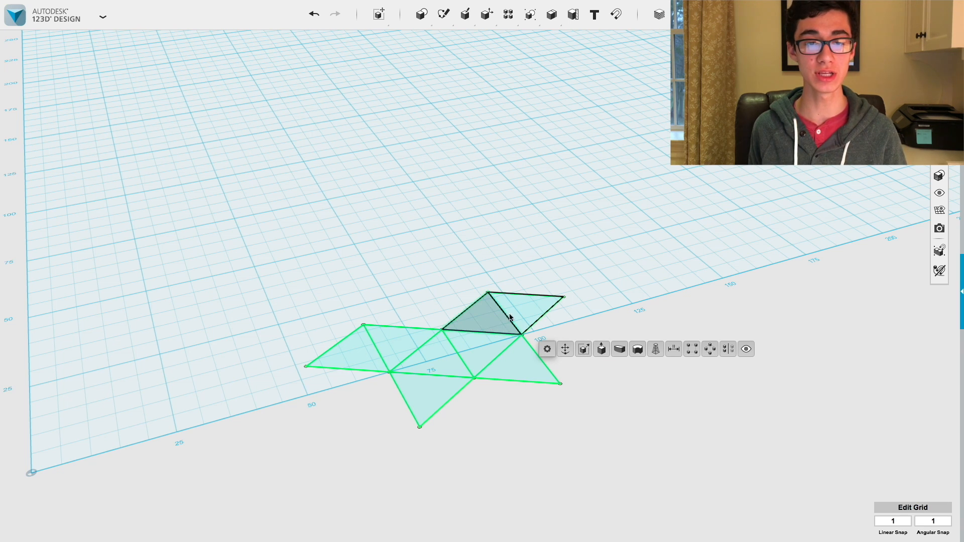
scroll("up", 3)
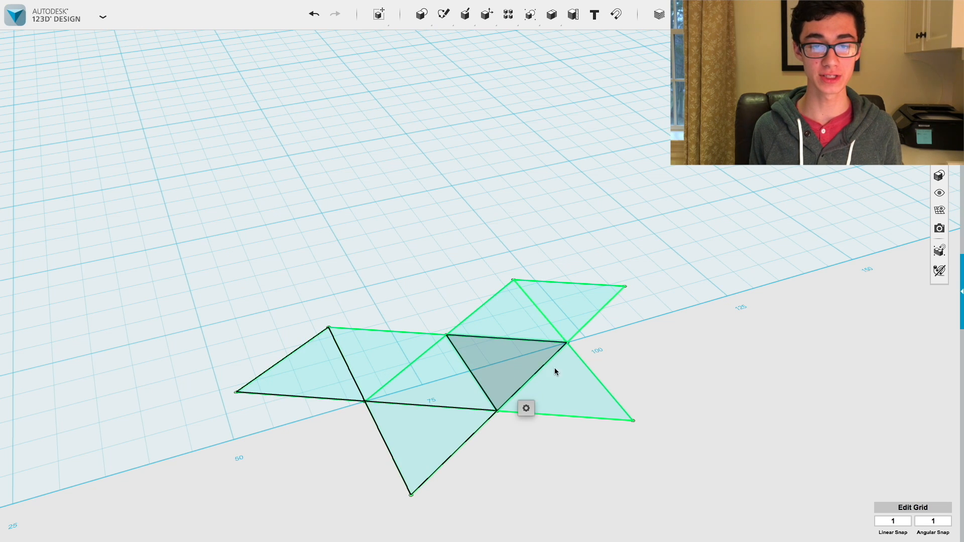
- Extrude four alternating net triangles with a taper angle into pyramid-like solids
left_click(526, 408)
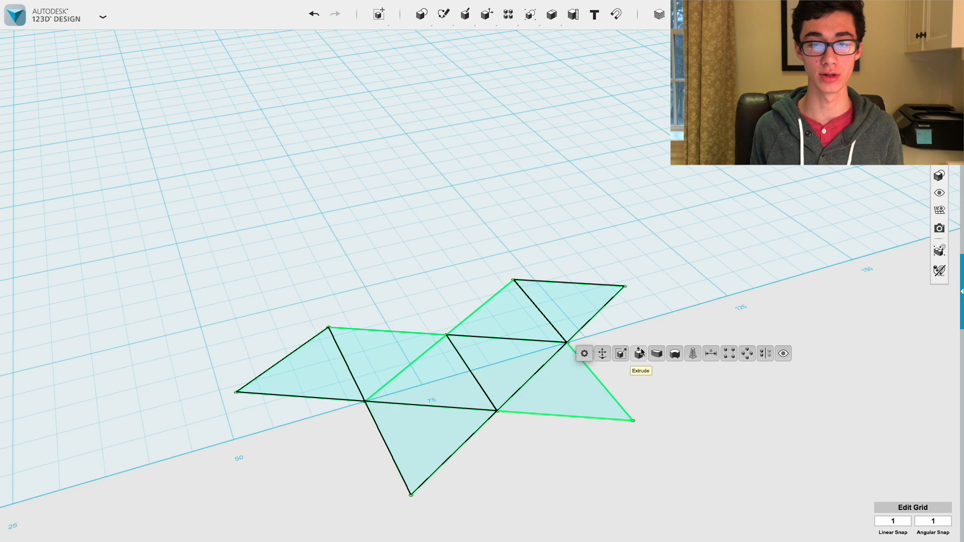
left_click(639, 353)
type("-35.264390")
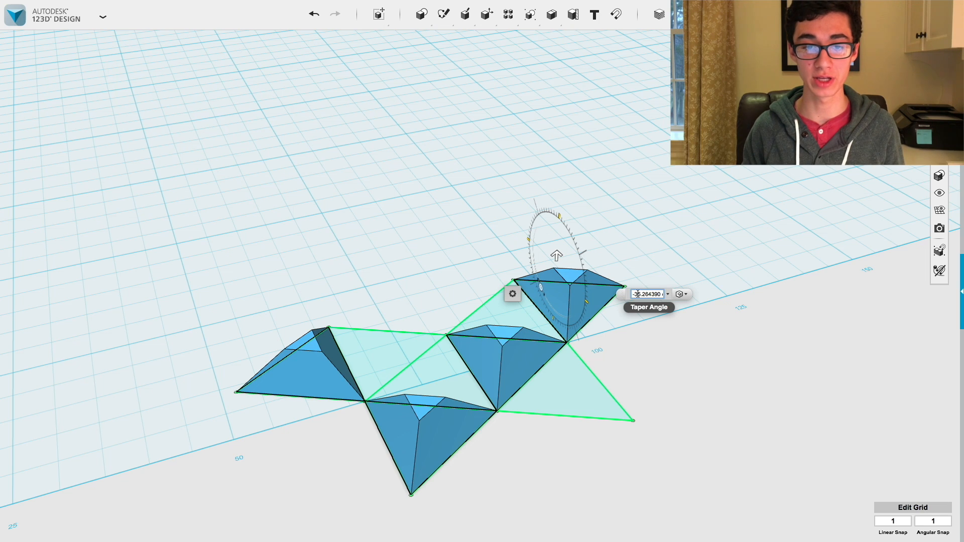
left_click(470, 195)
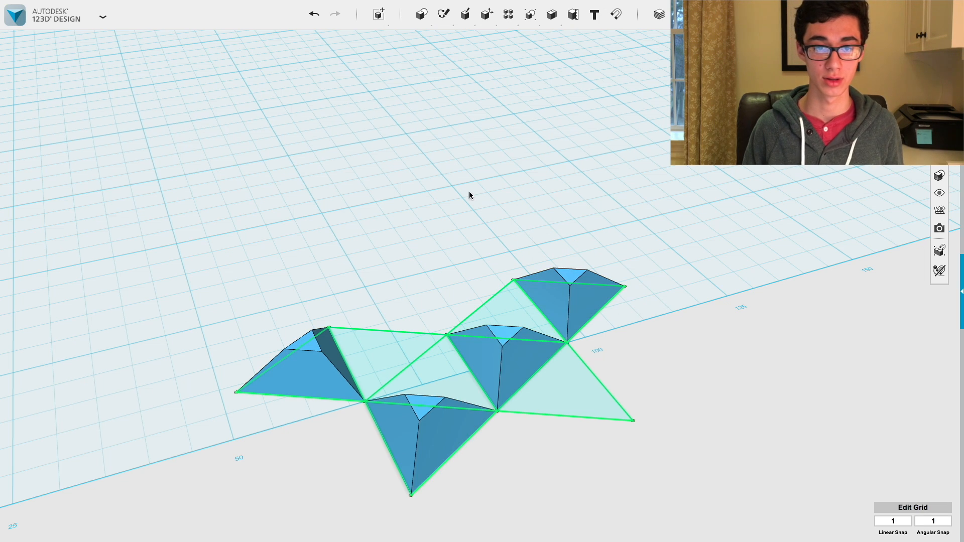
left_click(440, 369)
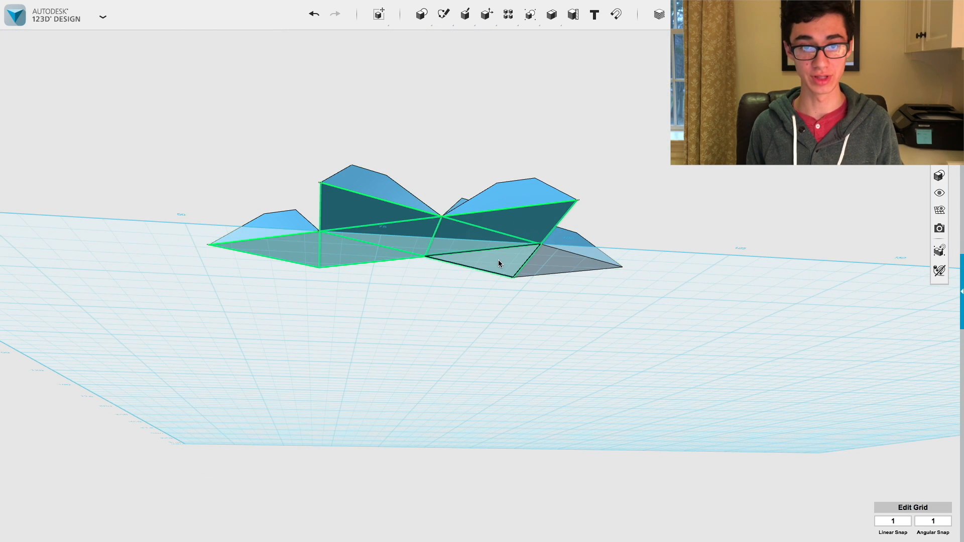
- Extrude the remaining four triangles with the same taper so all eight are solid
left_click(317, 263)
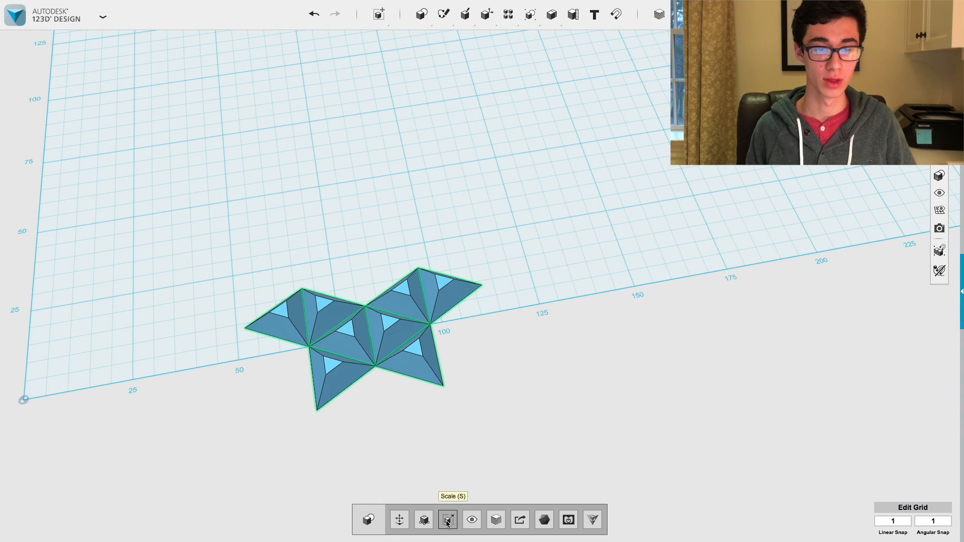
- Extrude the net's bottom faces into a thin base via Construct > Extrude
left_click(448, 519)
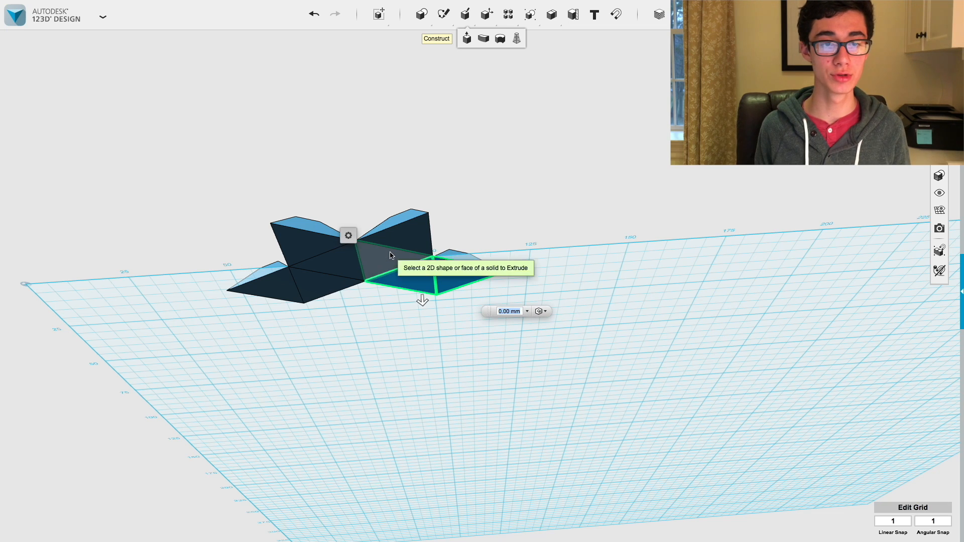
left_click(409, 265)
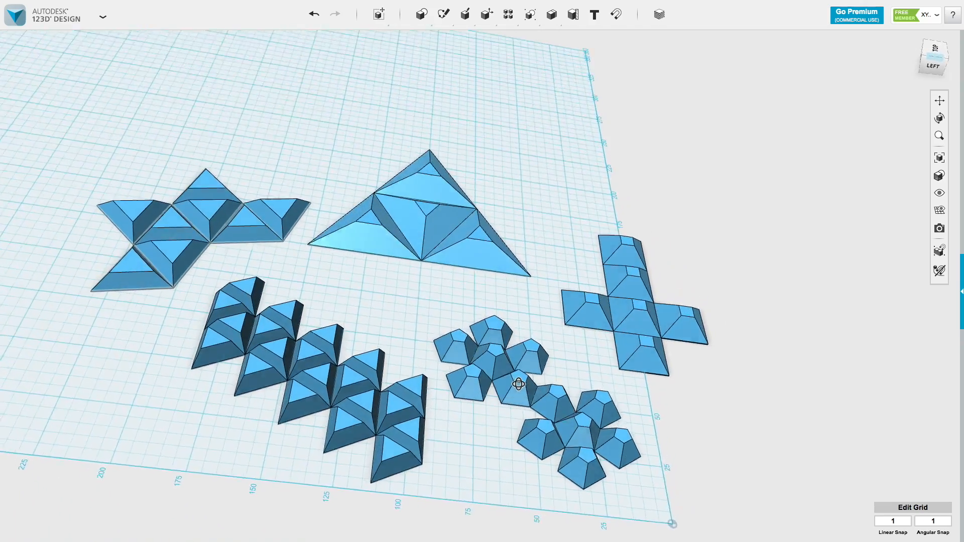
- View all five polyhedron nets from the ViewCube's TOP face
left_click(935, 47)
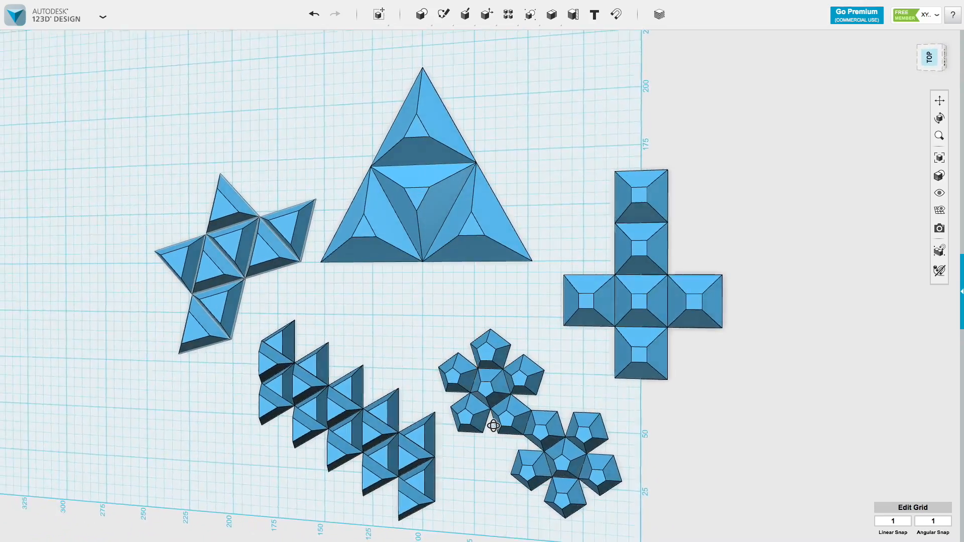